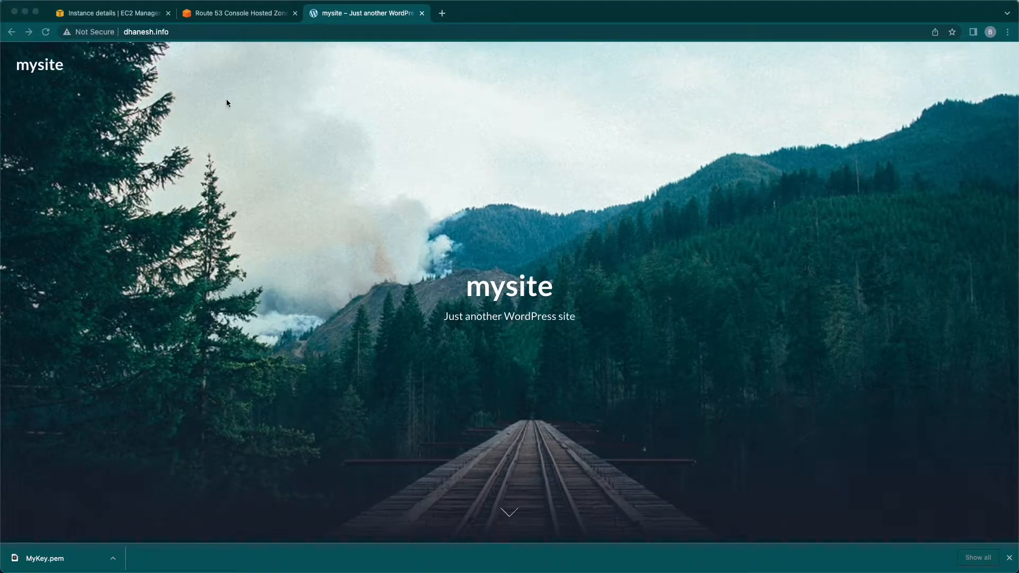
Step: Check the Route 53 test record, copy the EC2 public IPv4 3.12.111.56 and load the site at it
click(239, 13)
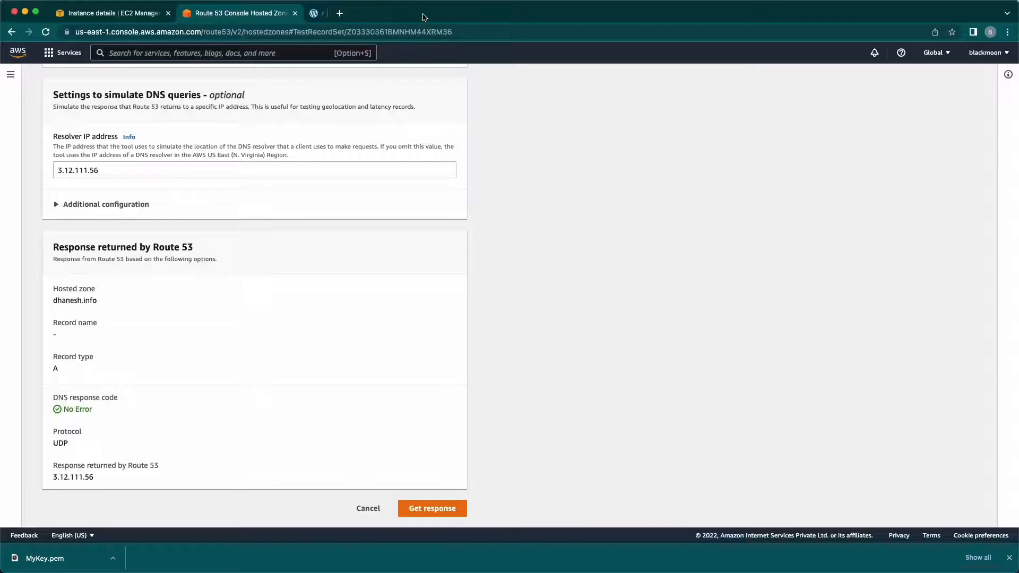
click(110, 13)
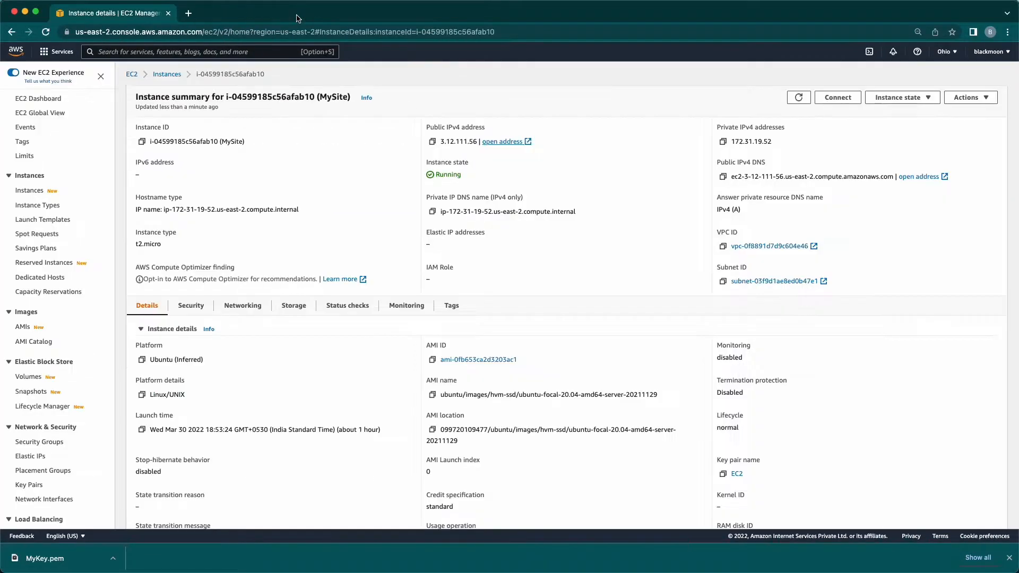
click(433, 141)
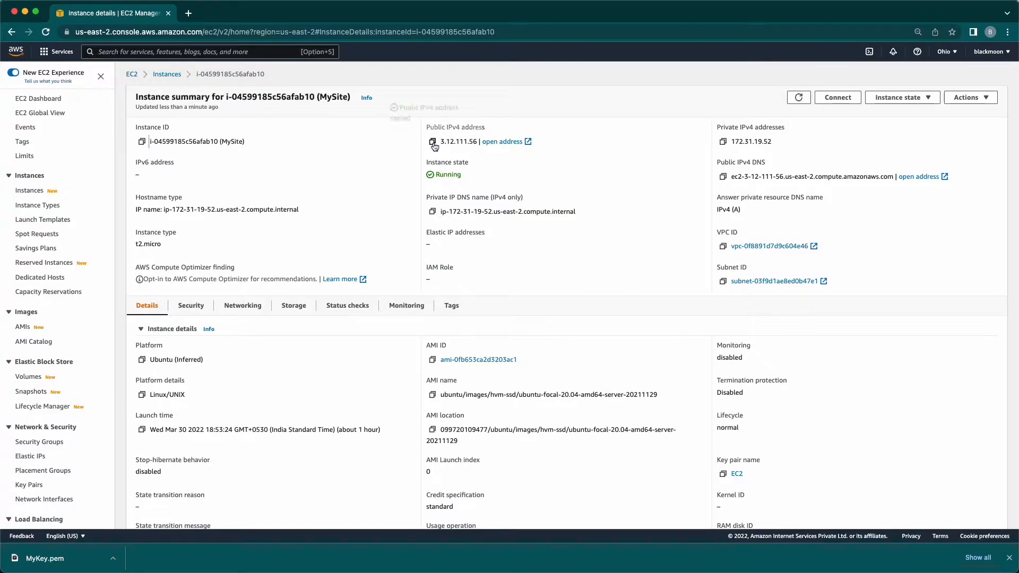
click(314, 13)
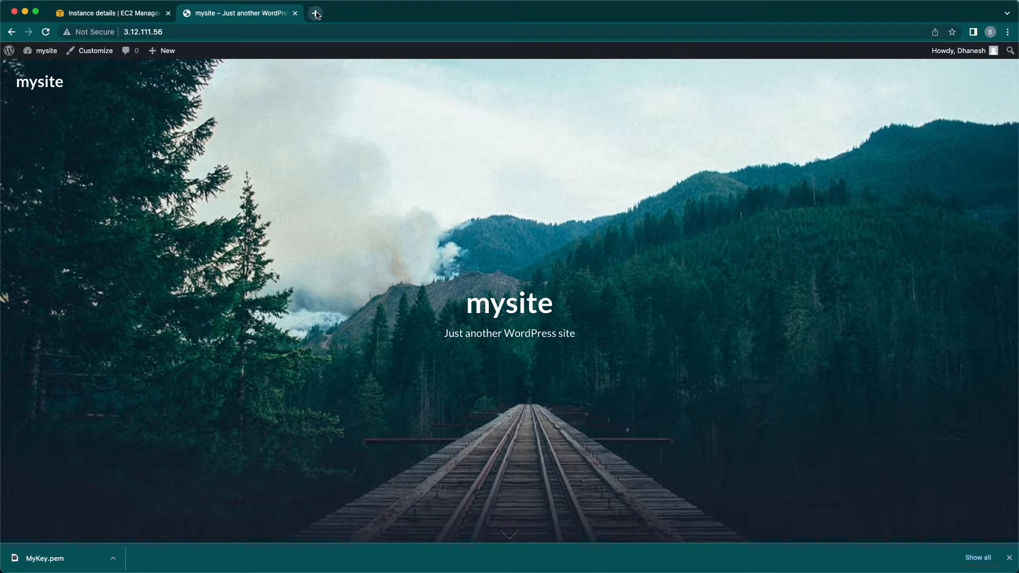
Step: Load dhanesh.info in a new tab and review its Not Secure connection badge
click(315, 13)
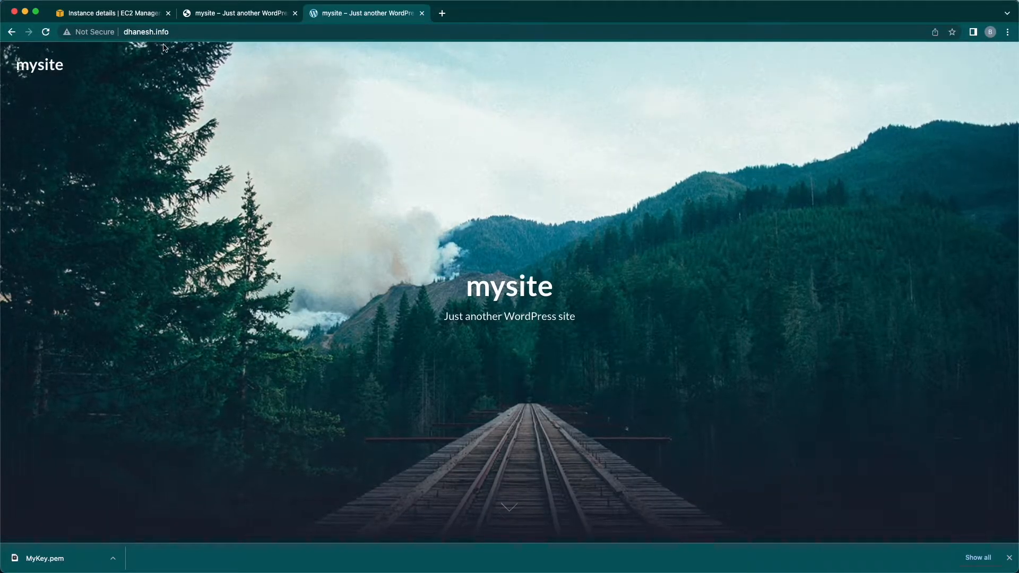
click(93, 31)
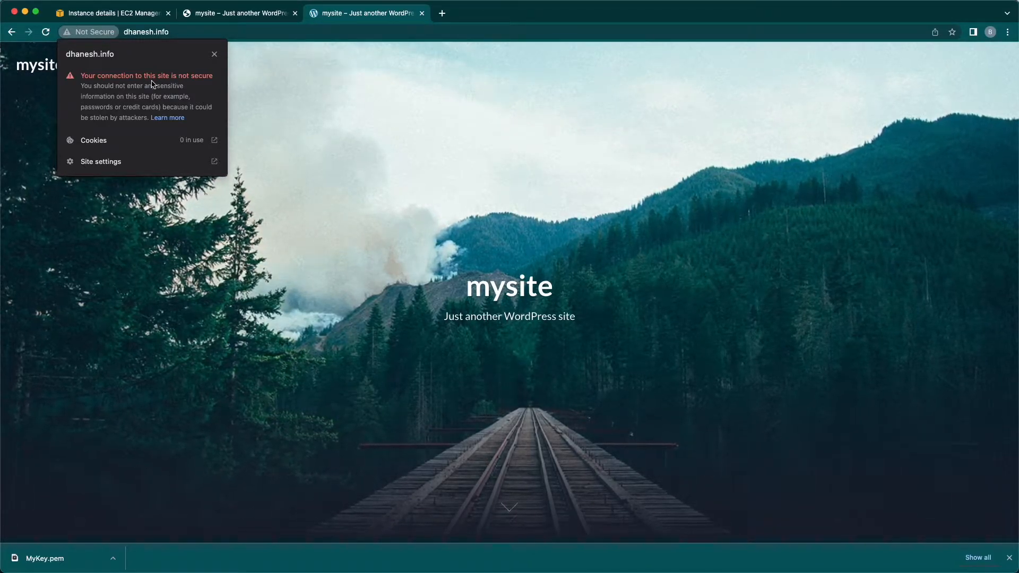
click(213, 54)
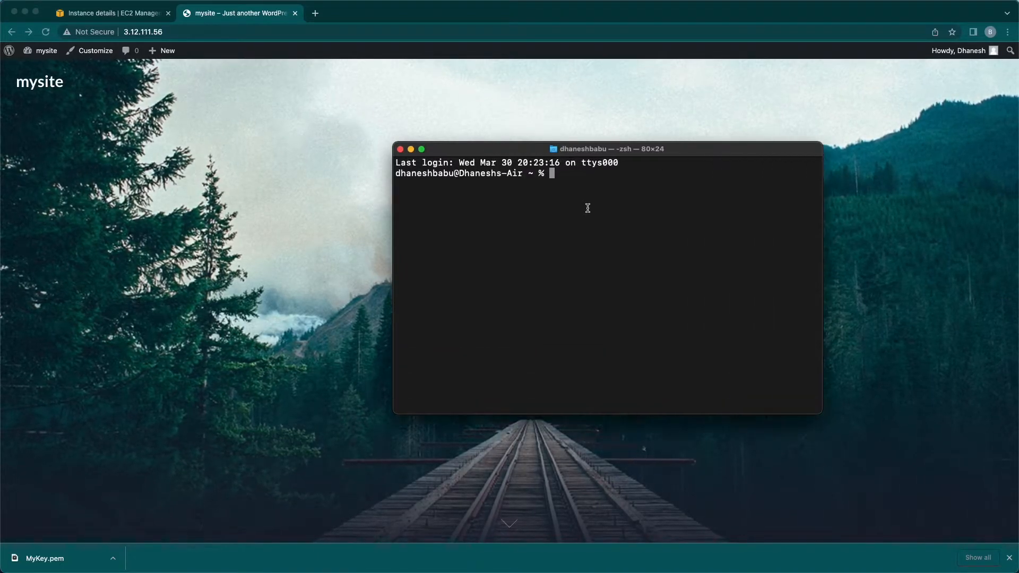
Step: Change to the desktop folder and SSH into the Ubuntu EC2 server with the EC2.pem key
text(cd)
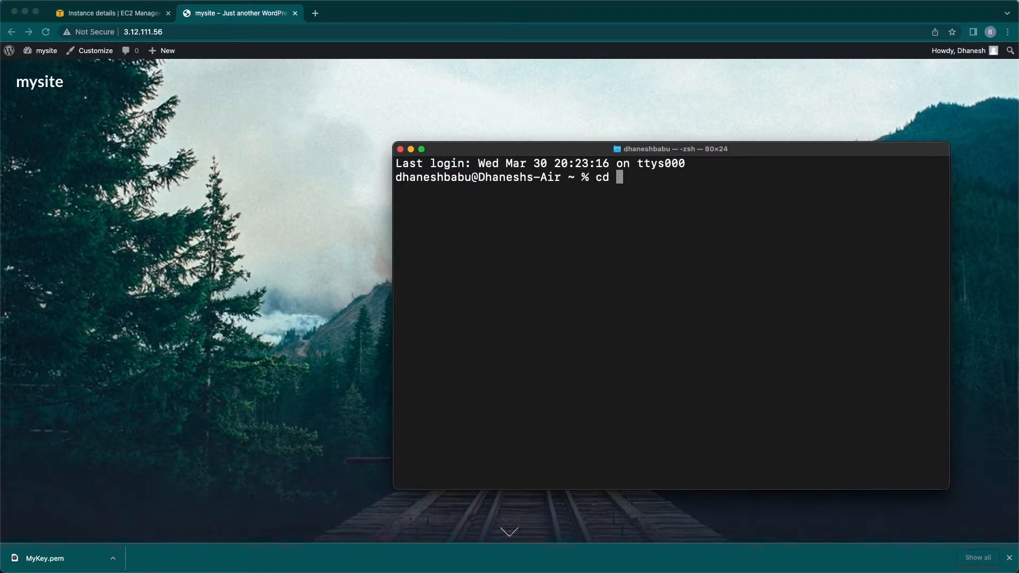
text(deskti)
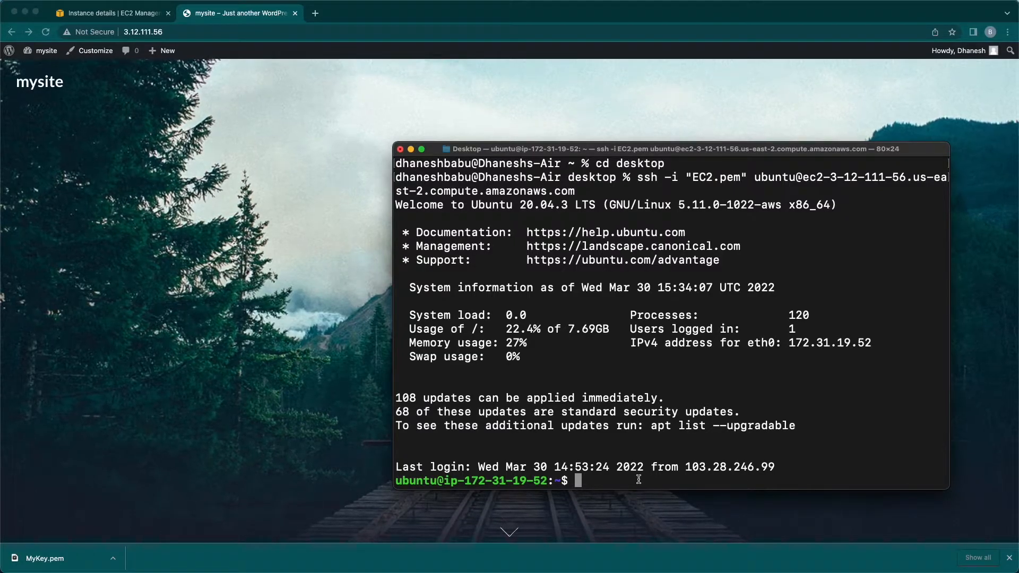
Step: Attempt sudo and a cd into the Apache sites directory path, typed piece by piece
text(su)
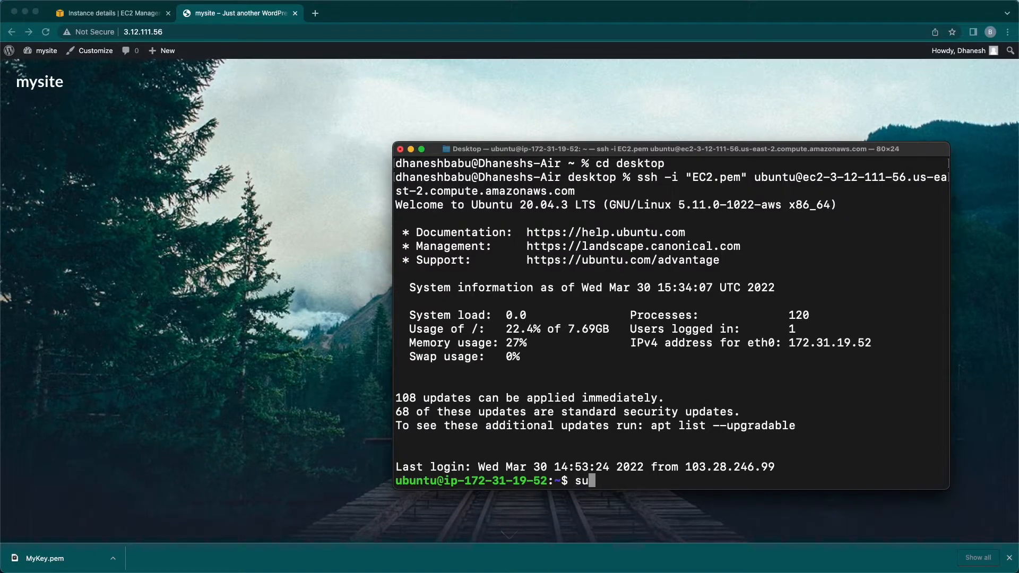
text(do)
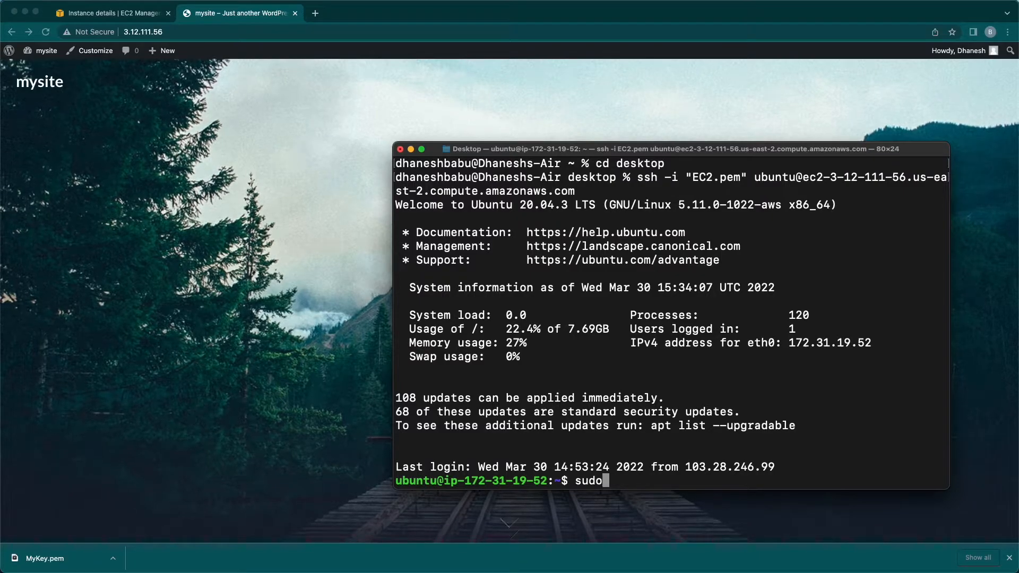
text(cd /)
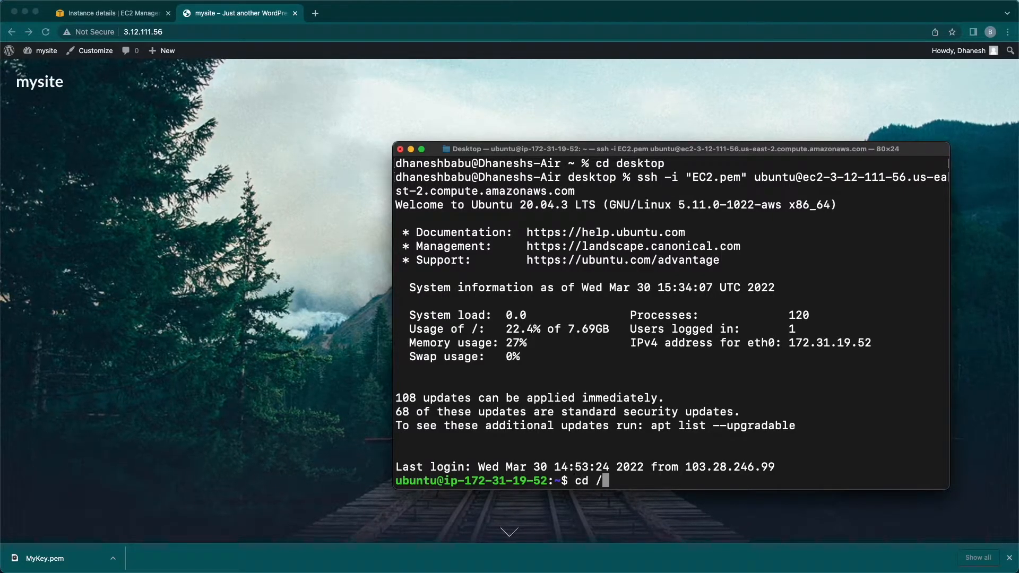
text(etc/)
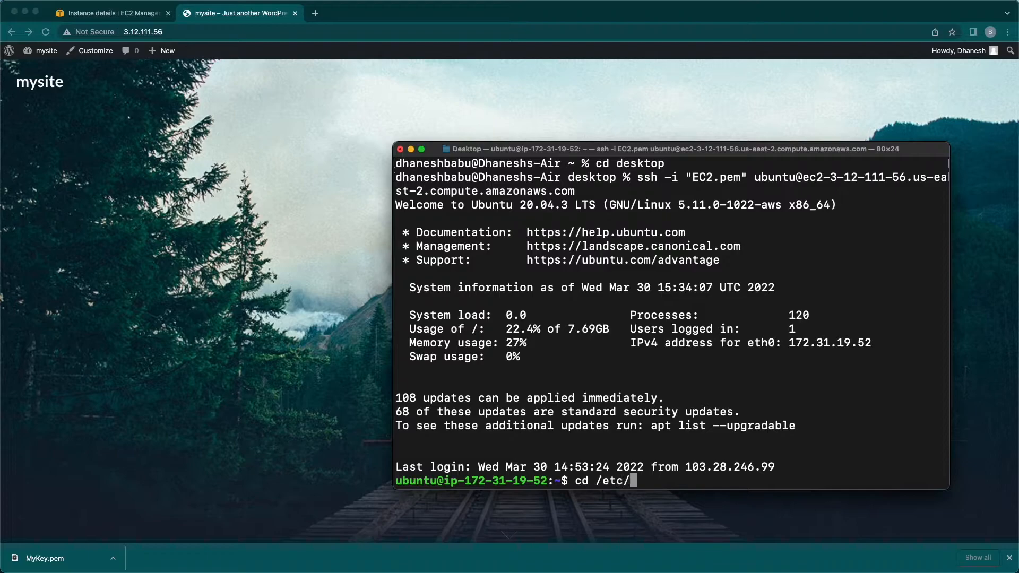
text(apache2/)
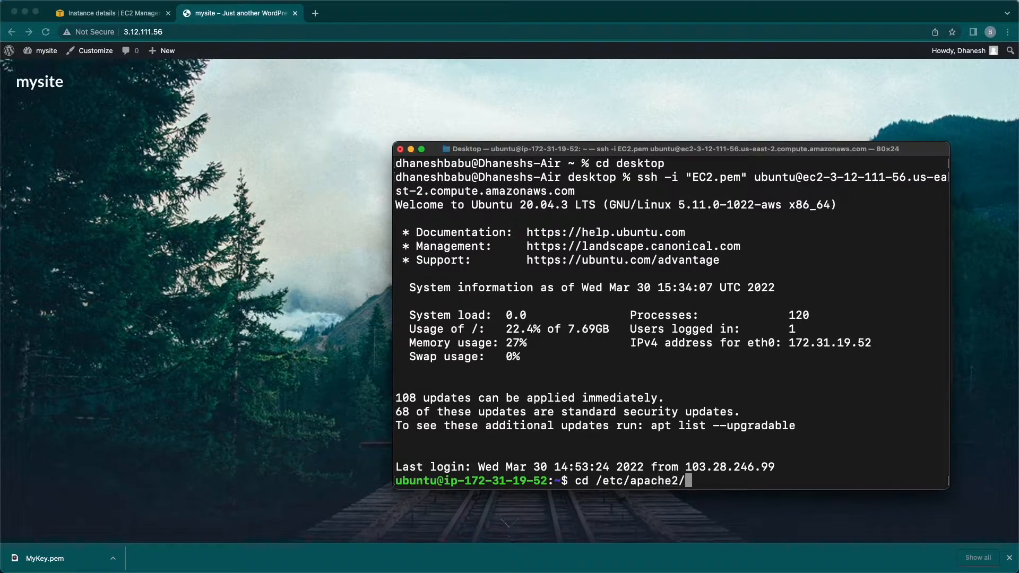
text(site)
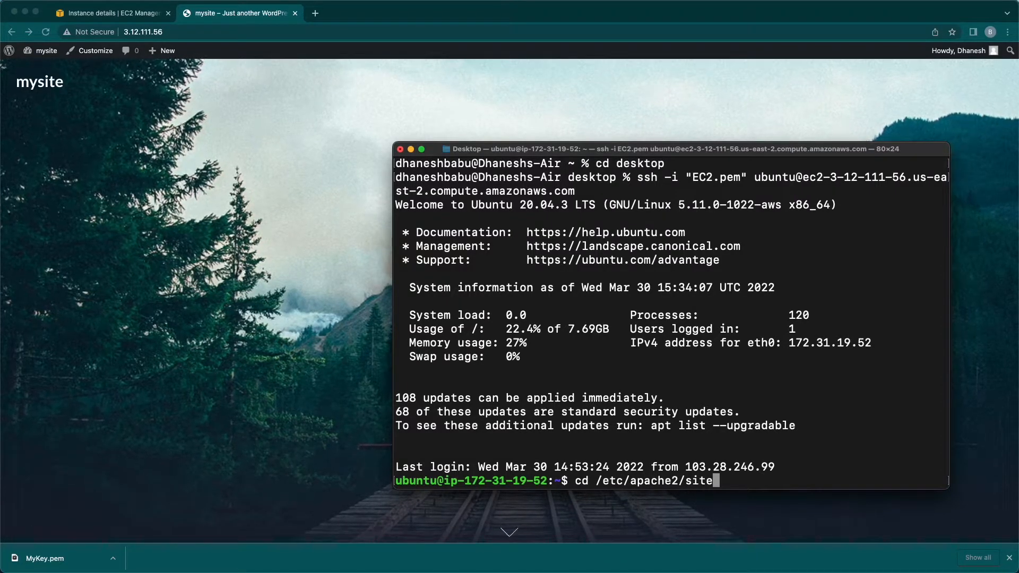
text(-)
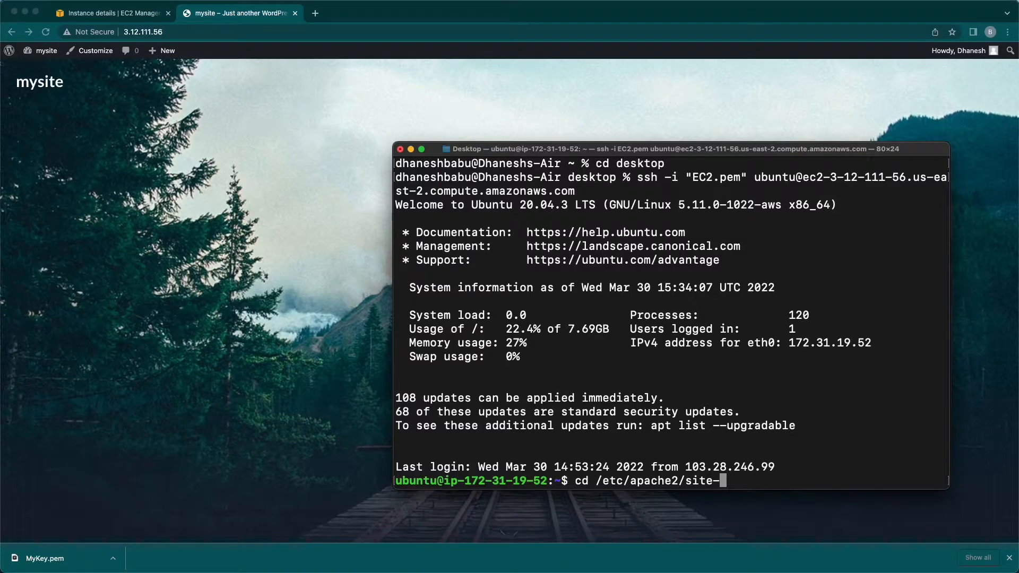
text(en)
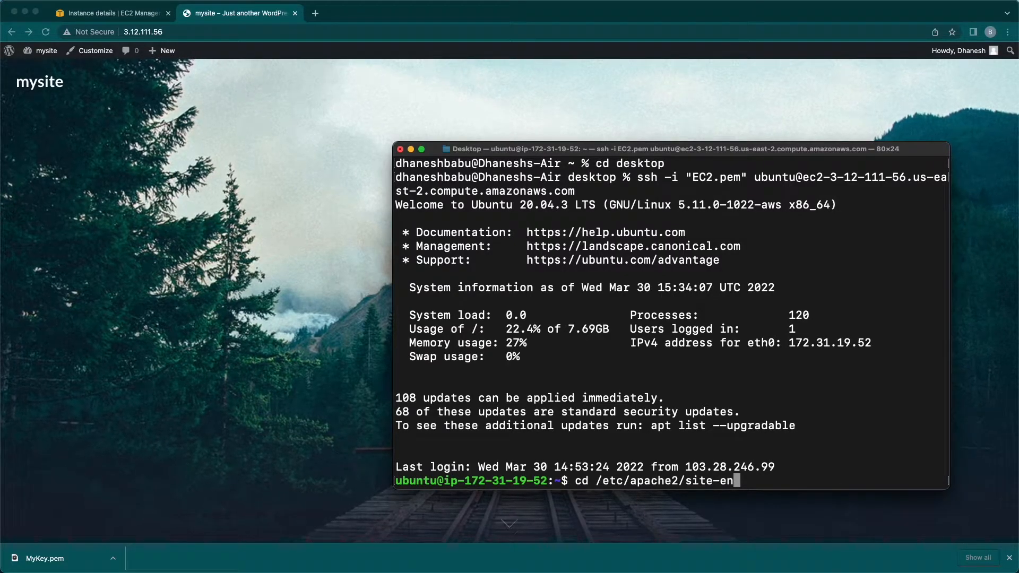
text(a)
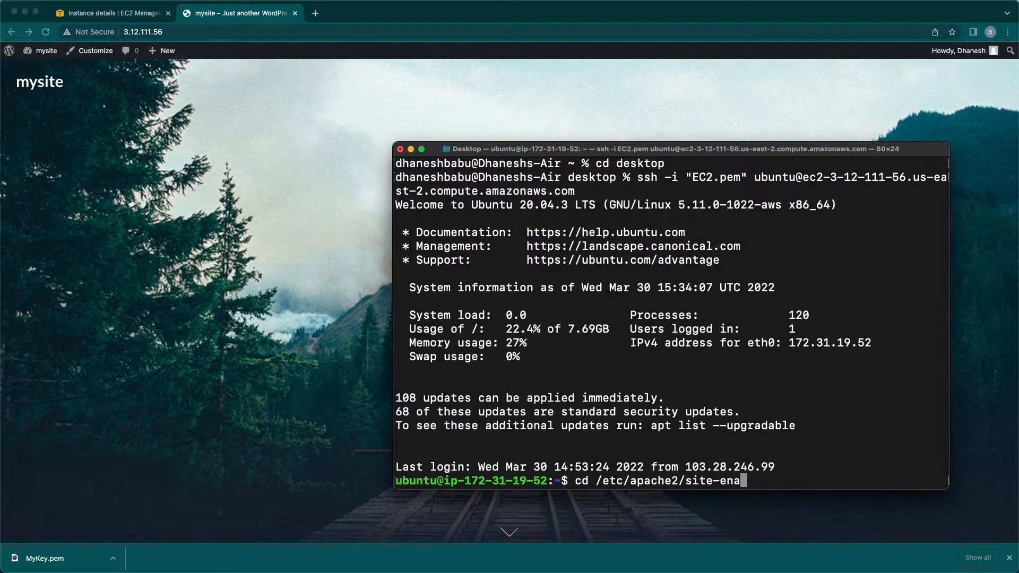
text(via)
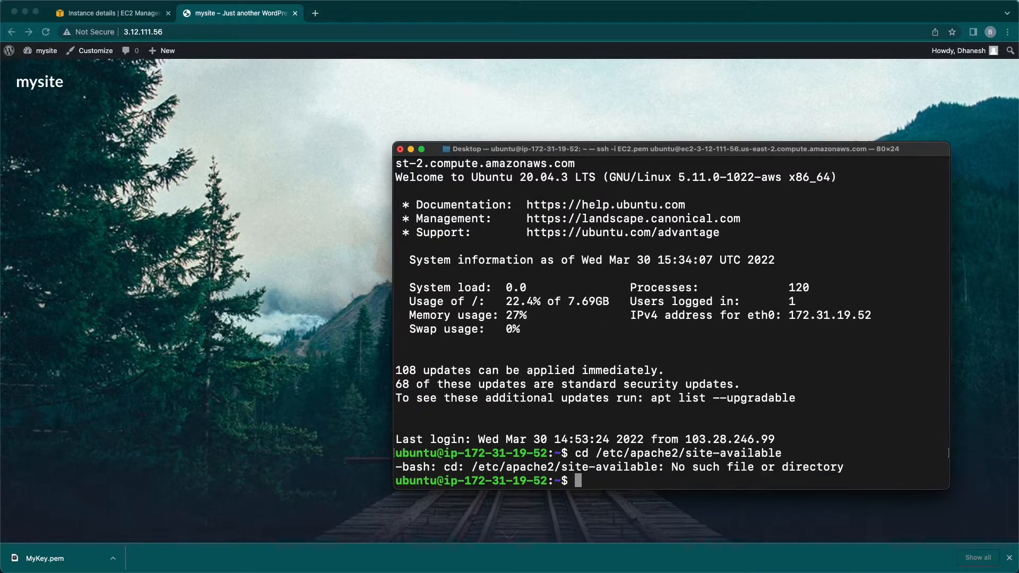
Step: Change into /etc/apache2/sites-available (fixing the typo) and list 000-default.conf, default-ssl.conf, wordpress.conf
text(cd /etc/apache2/site-available)
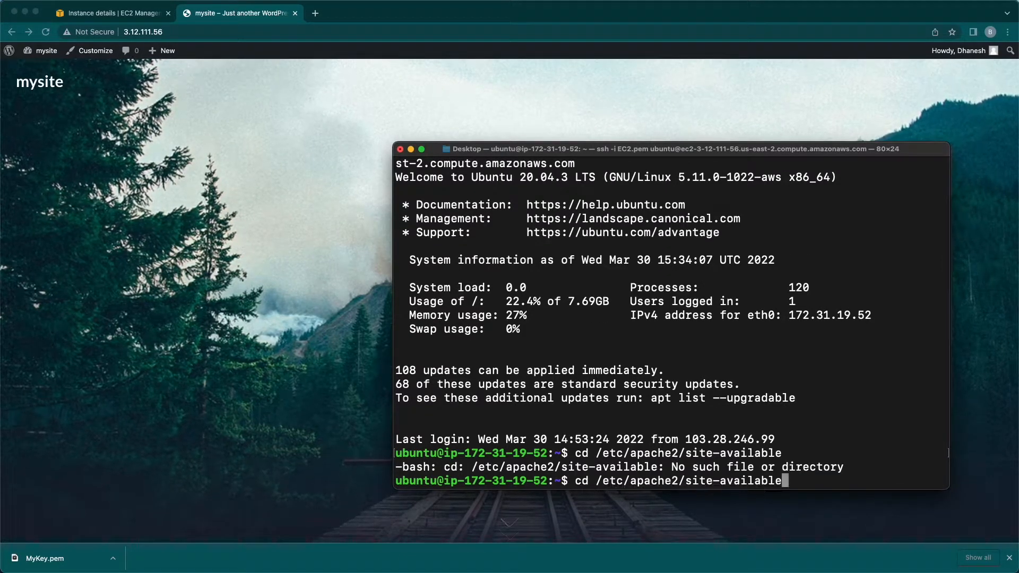
key(Backspace)
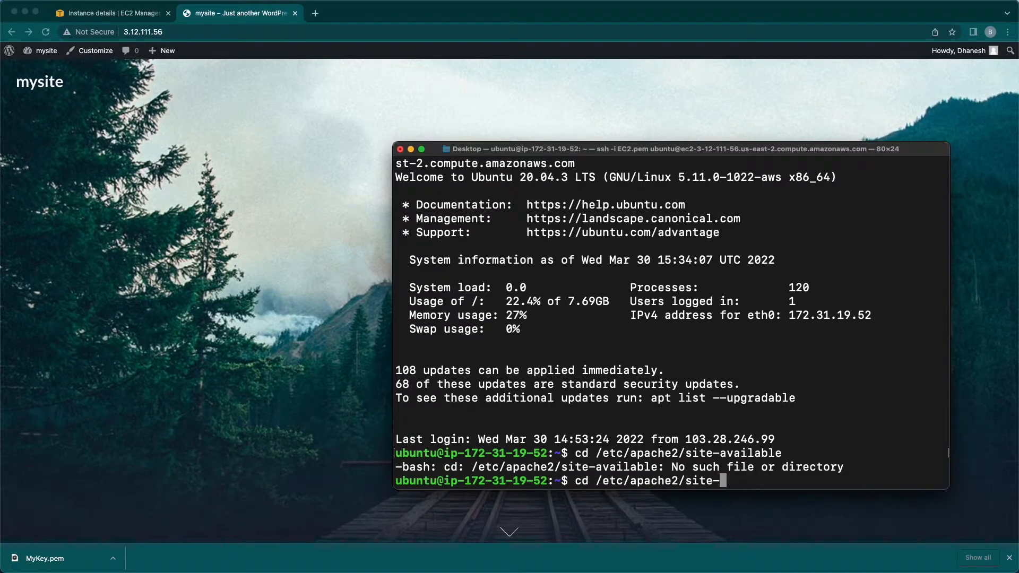
text(s)
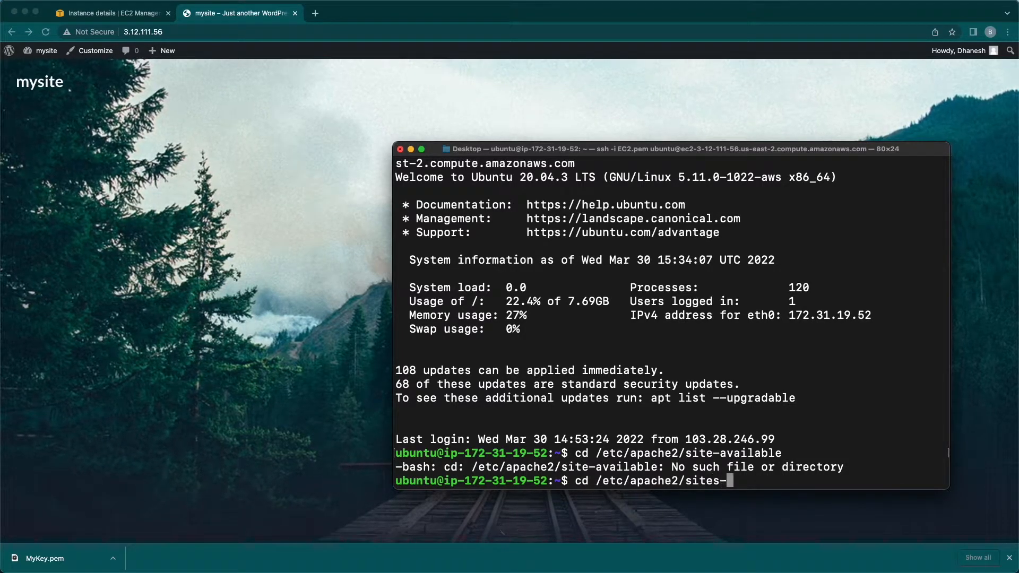
key(Enter)
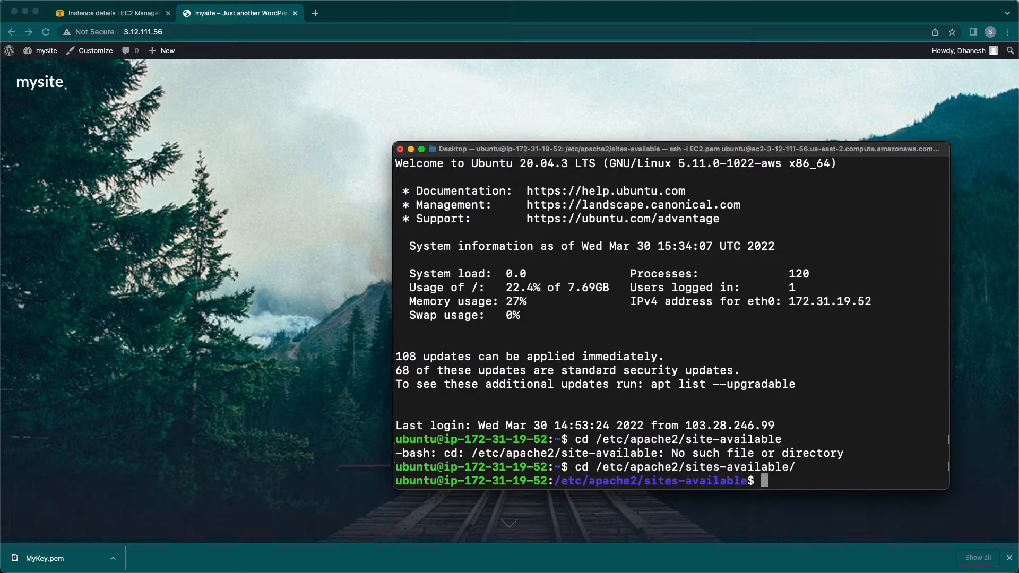
text(ls)
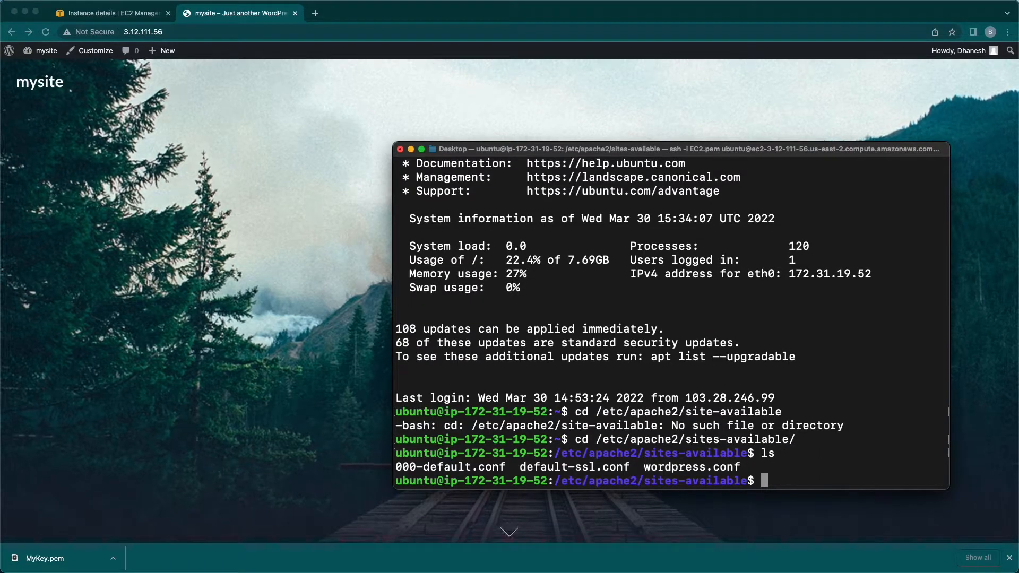
Step: Display wordpress.conf with ServerName dhanesh.info and DocumentRoot /var/www/wordpress, then return home with cd
text(cat wordpre)
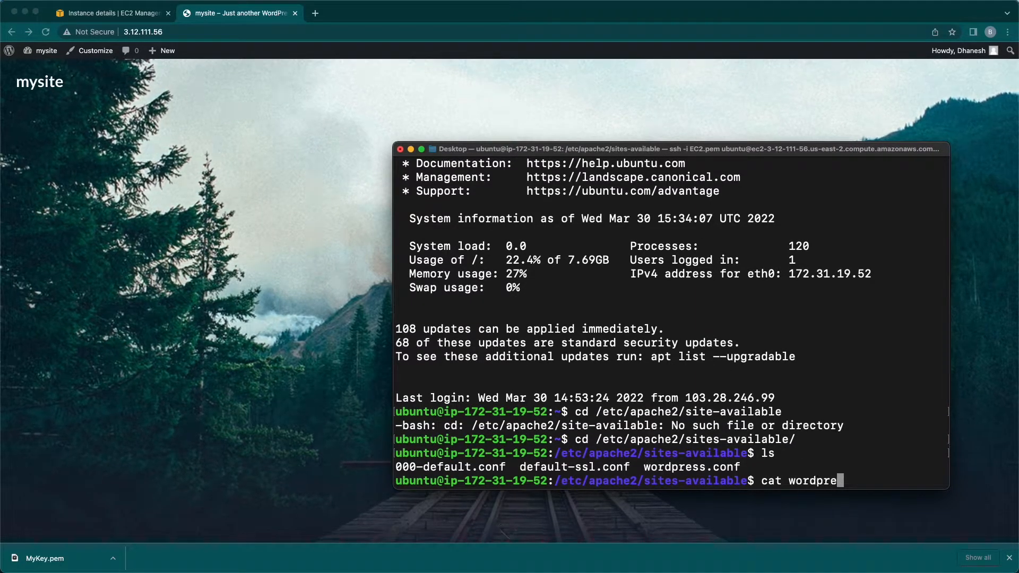
text(ss.conf)
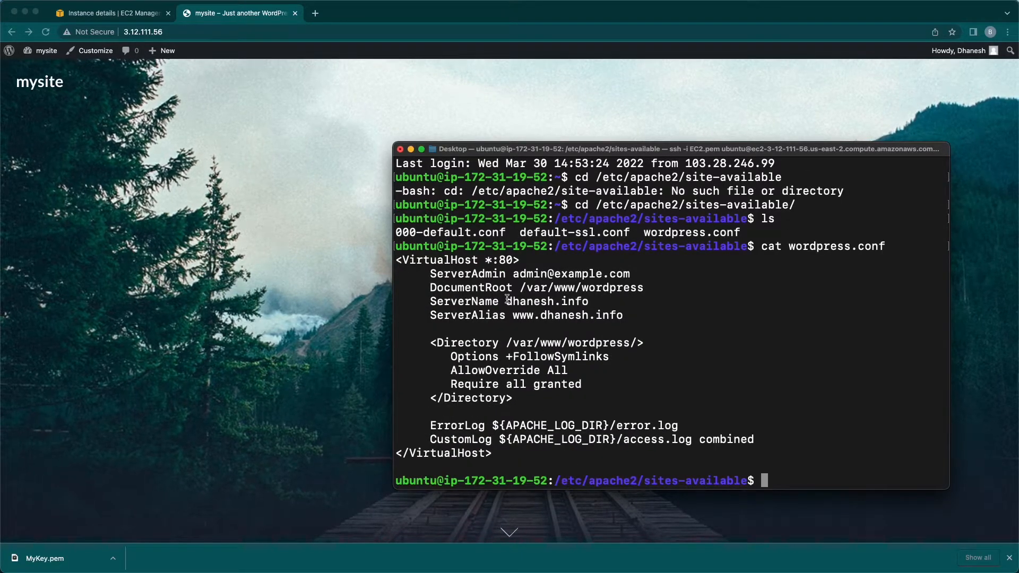
double_click(536, 300)
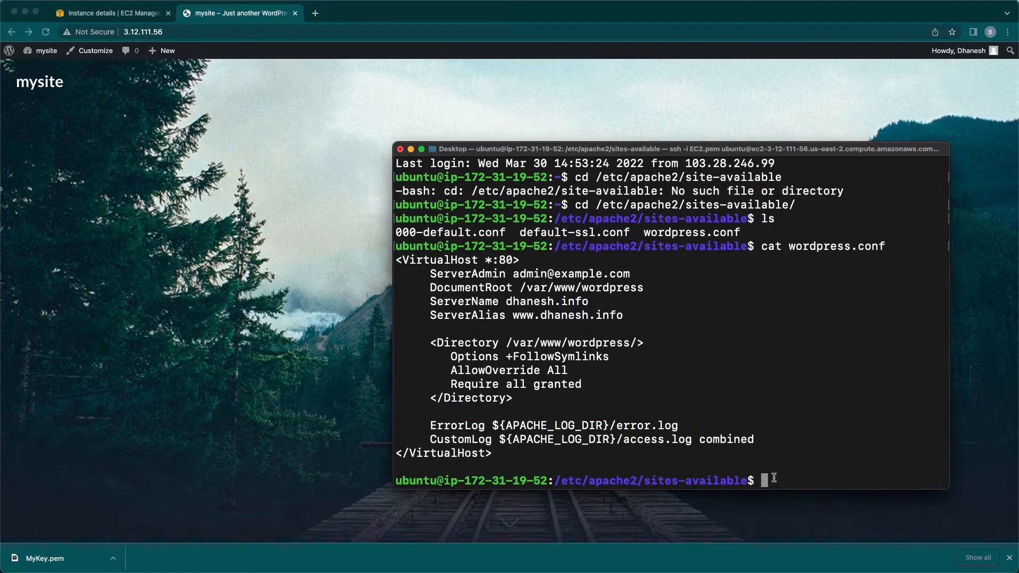
text(cd)
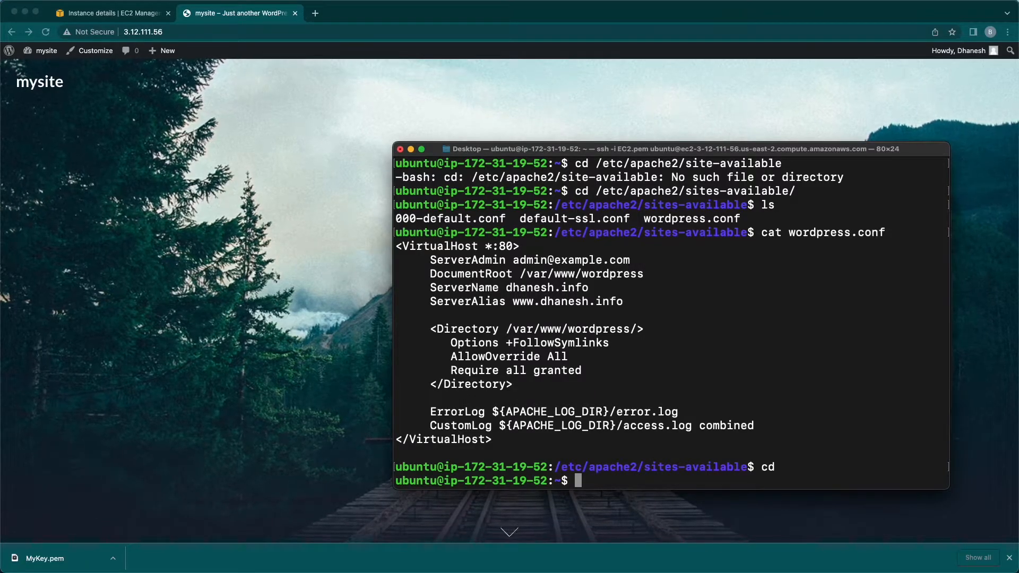
Step: Run sudo apt-get install python3-certbot-apache to install certbot 0.40.0 and its Apache plugin
text(sudo apt-get i)
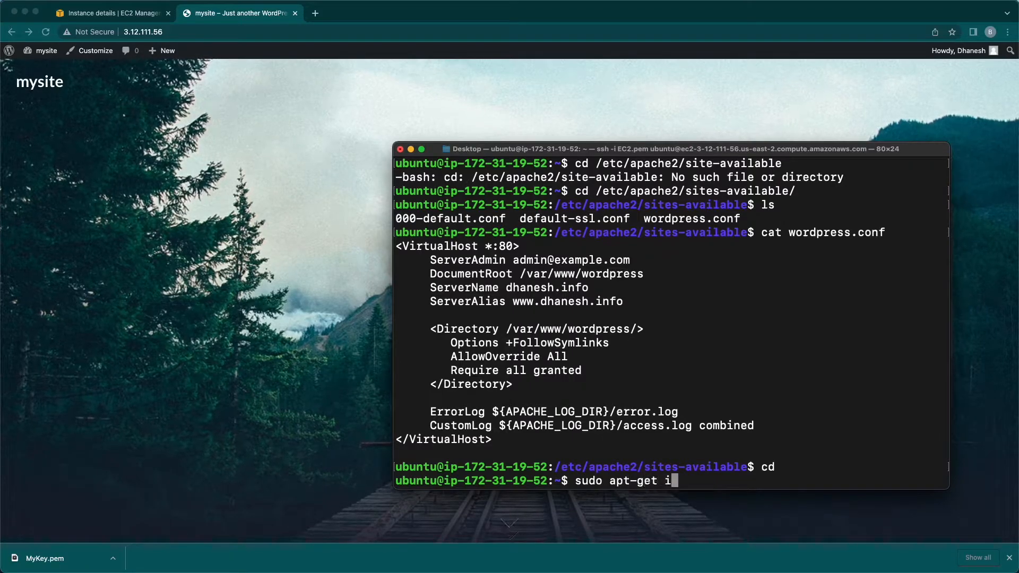
text(nstall py)
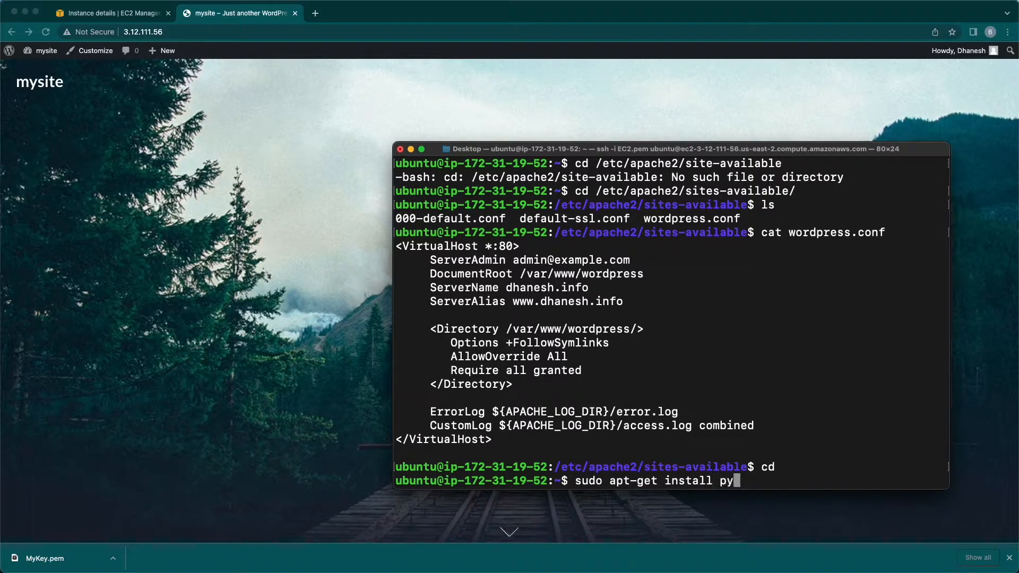
text(thon3)
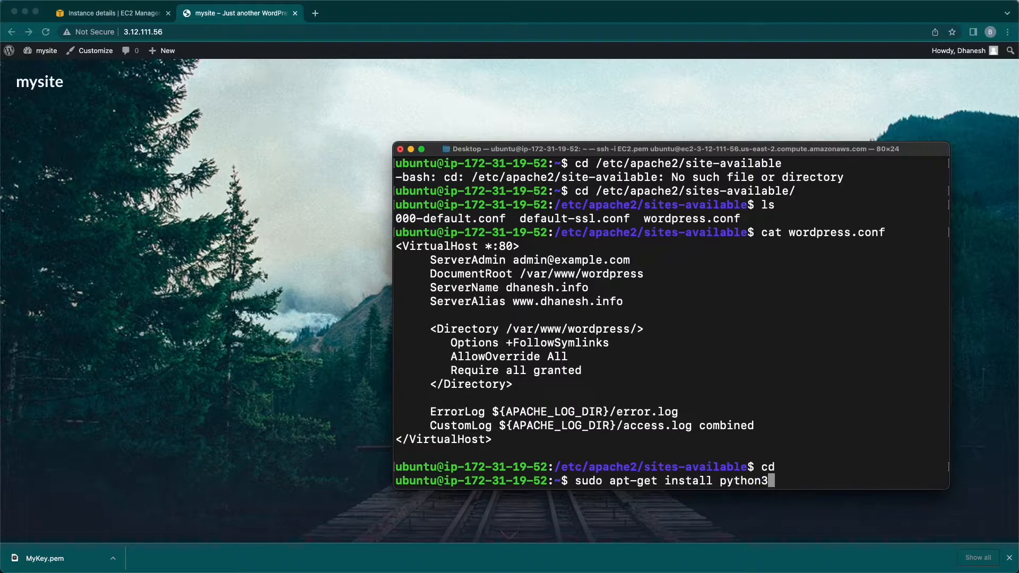
text(-certbot)
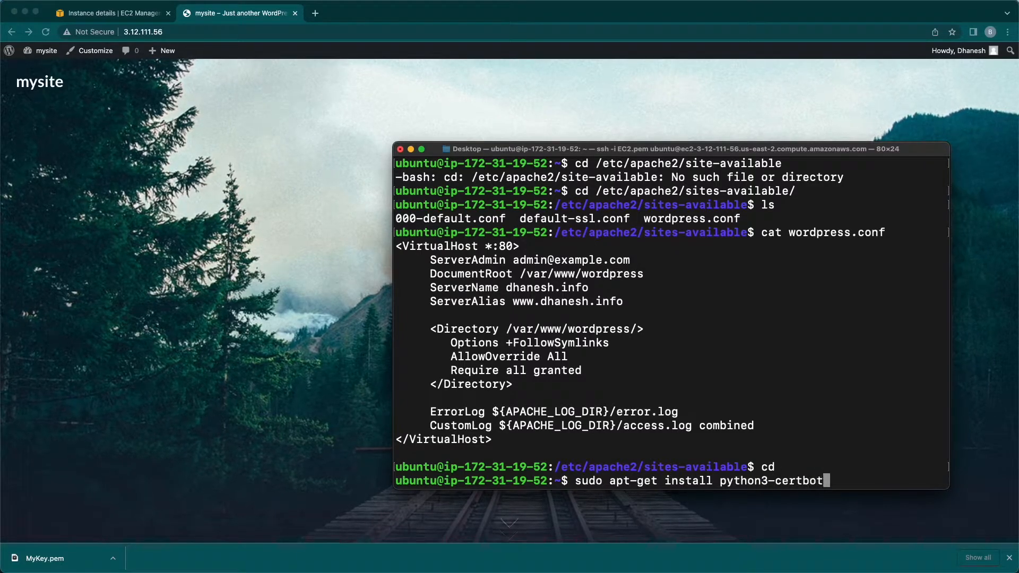
text(-apache2)
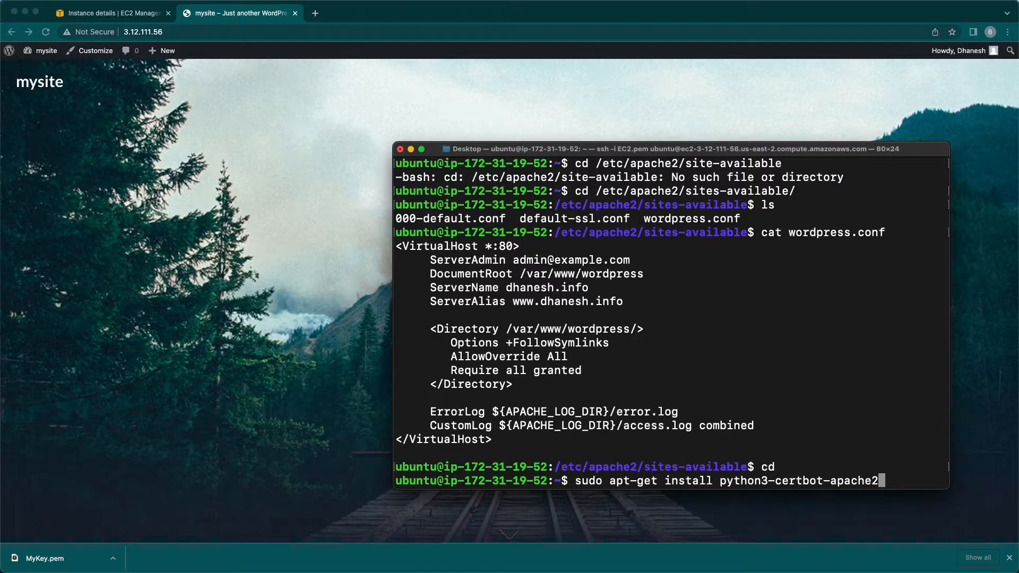
key(Backspace)
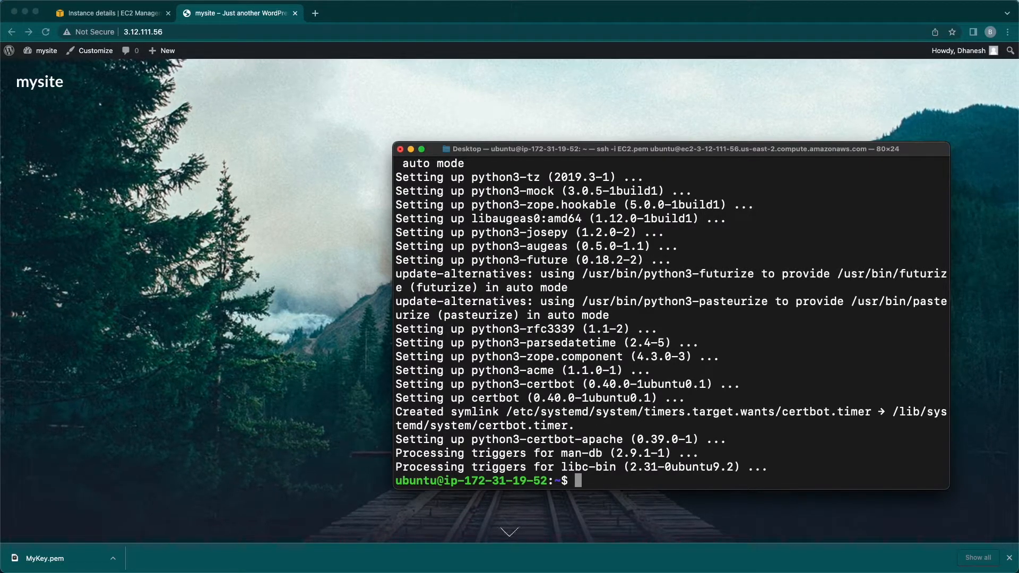
Step: Launch sudo certbot --apache to begin certificate setup
text(sudo)
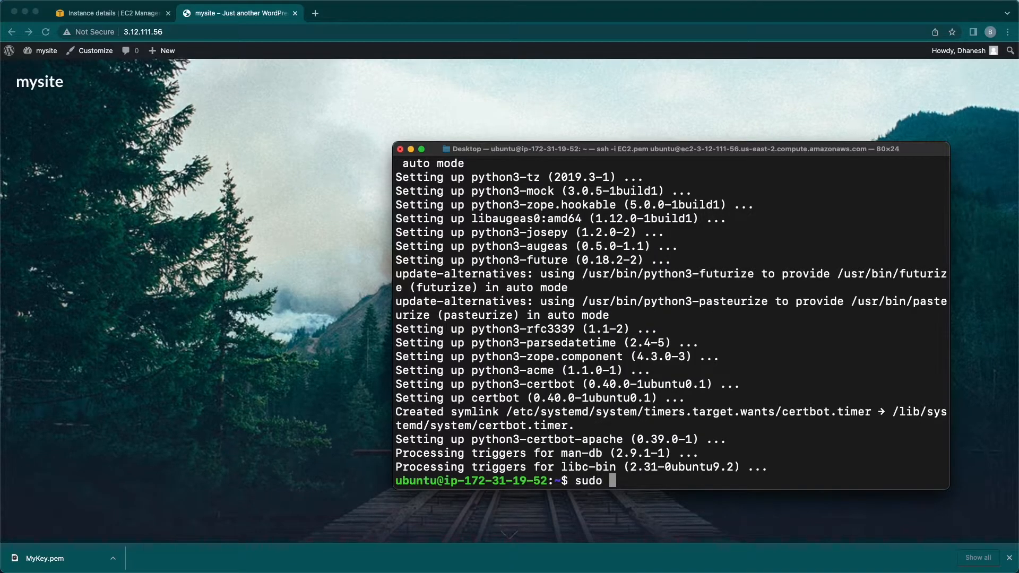
text(cert)
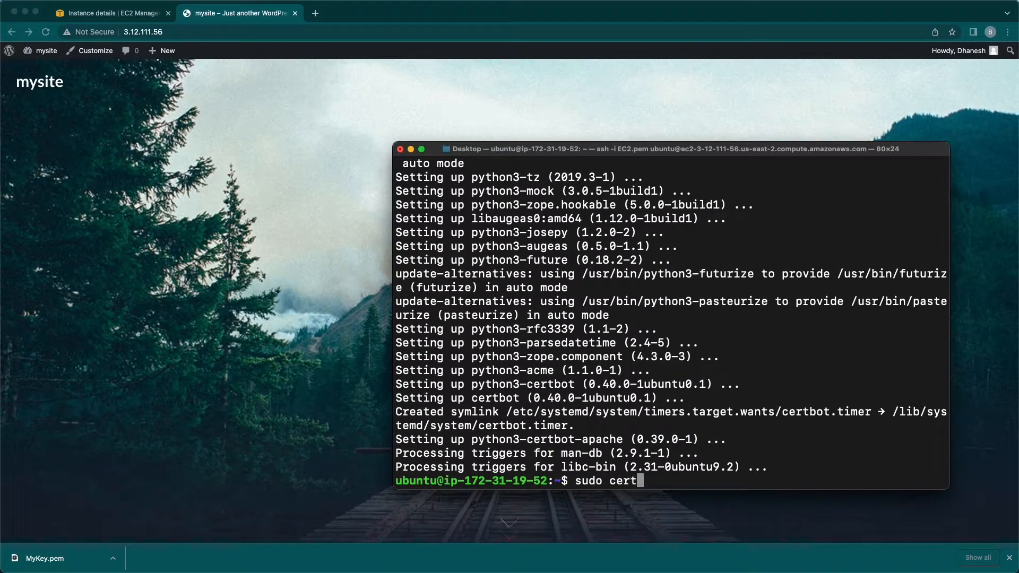
text(bot)
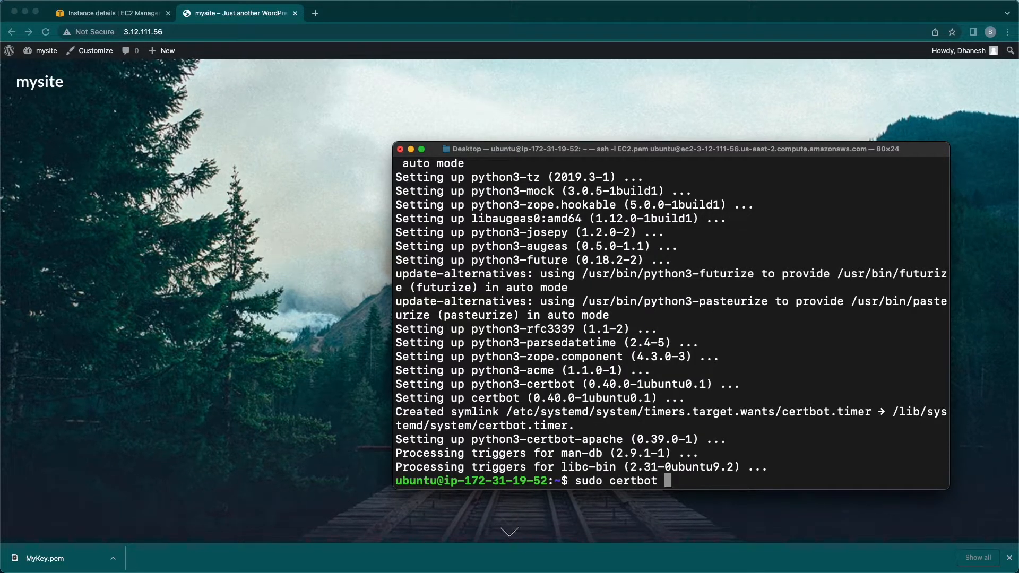
text(--apache)
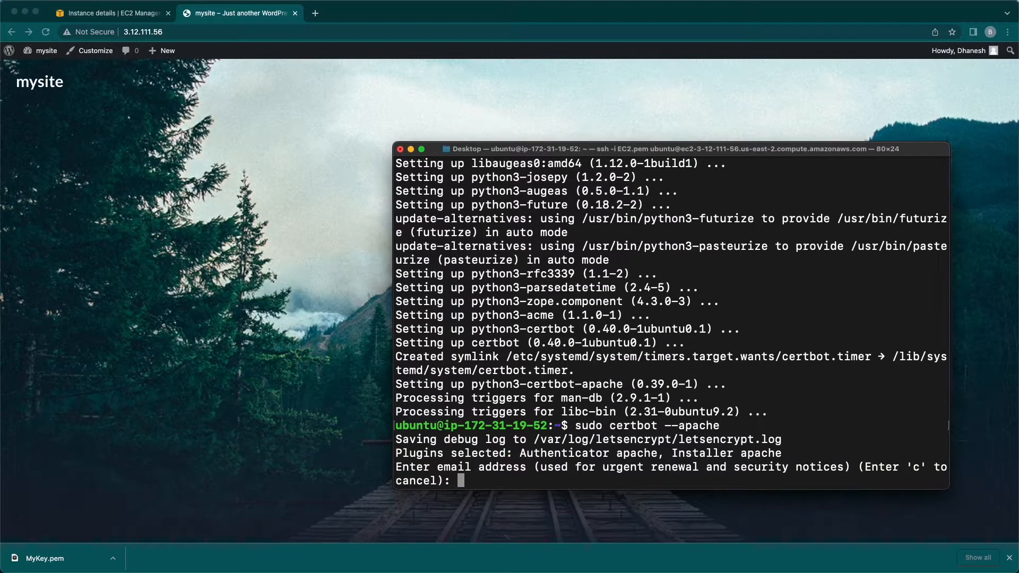
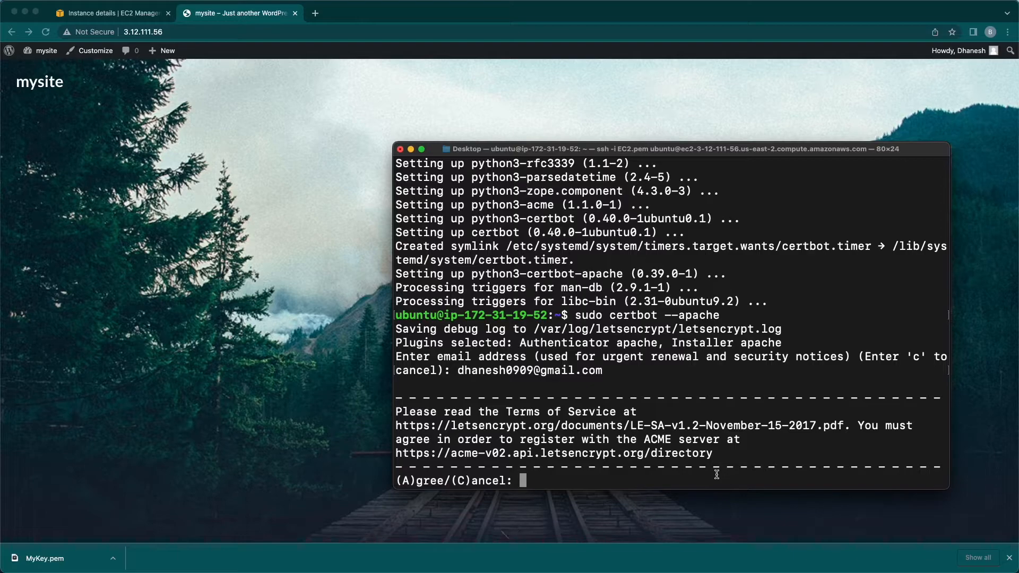
text(A)
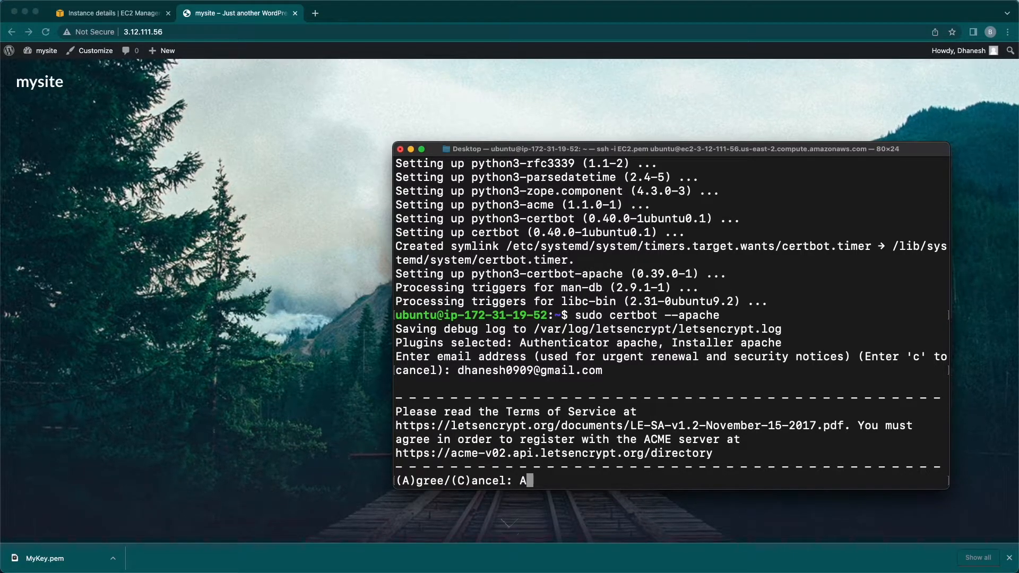
key(enter)
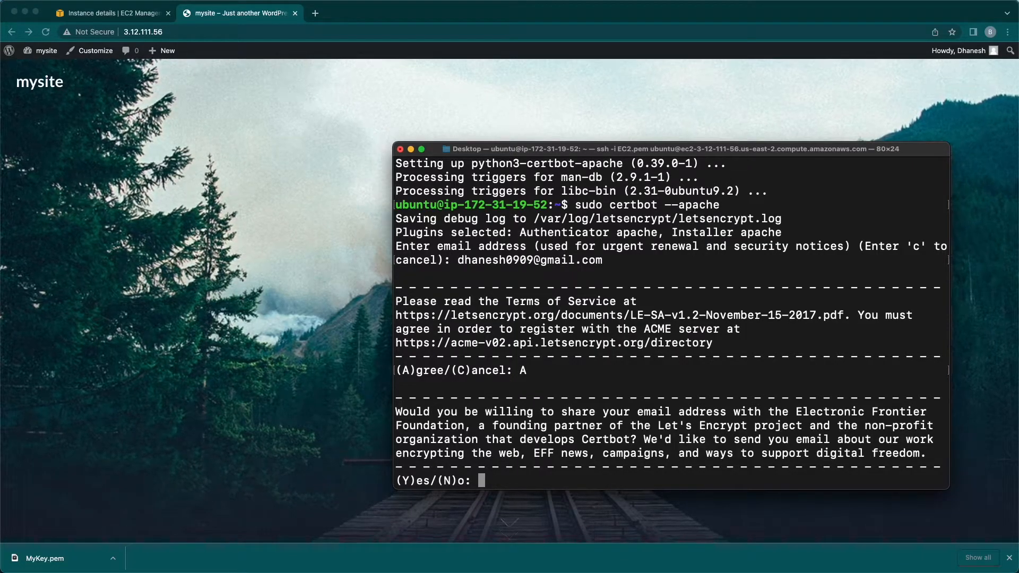
text(Y)
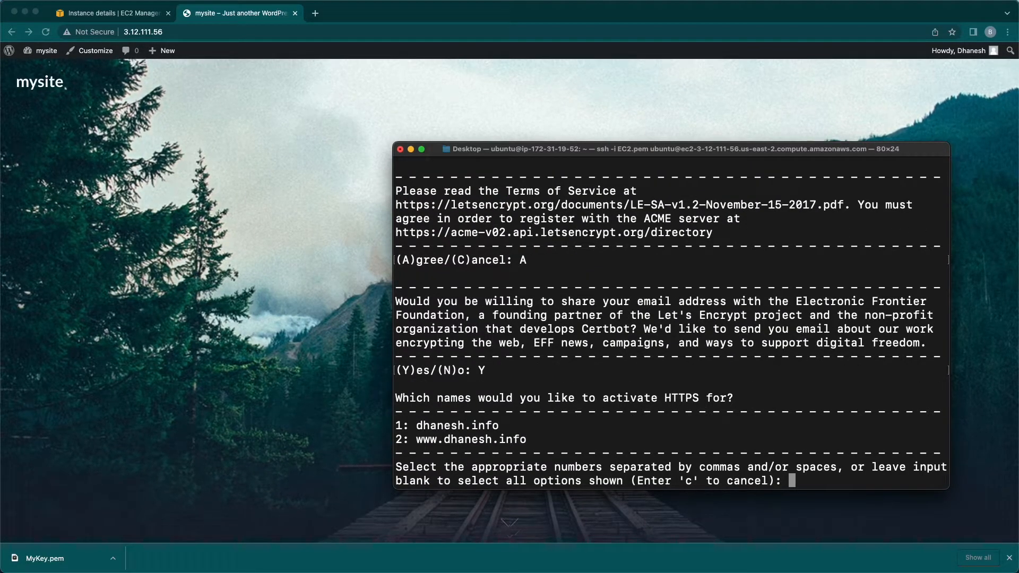
mouse_move(583, 425)
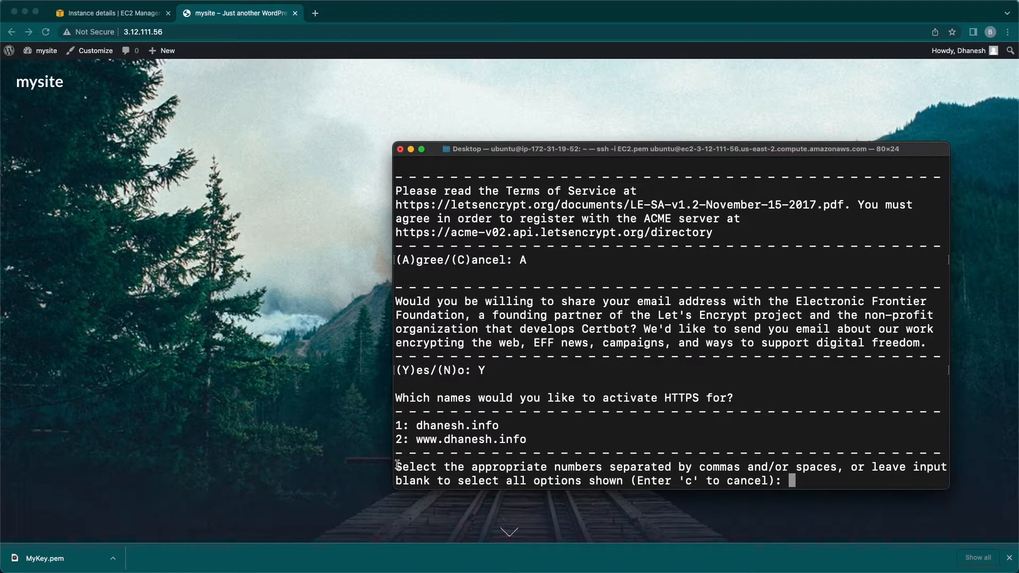
drag(396, 468, 627, 481)
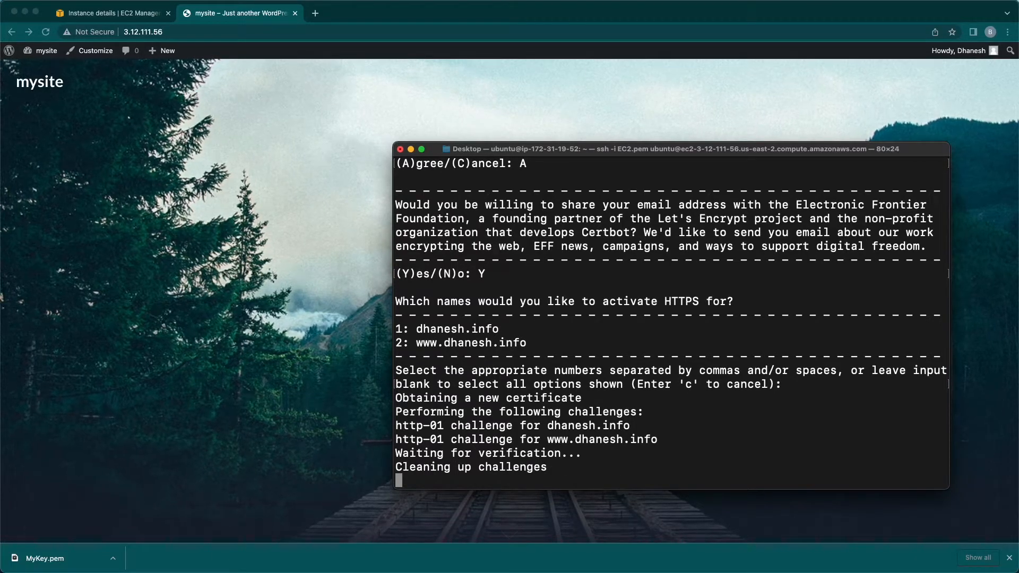
key(enter)
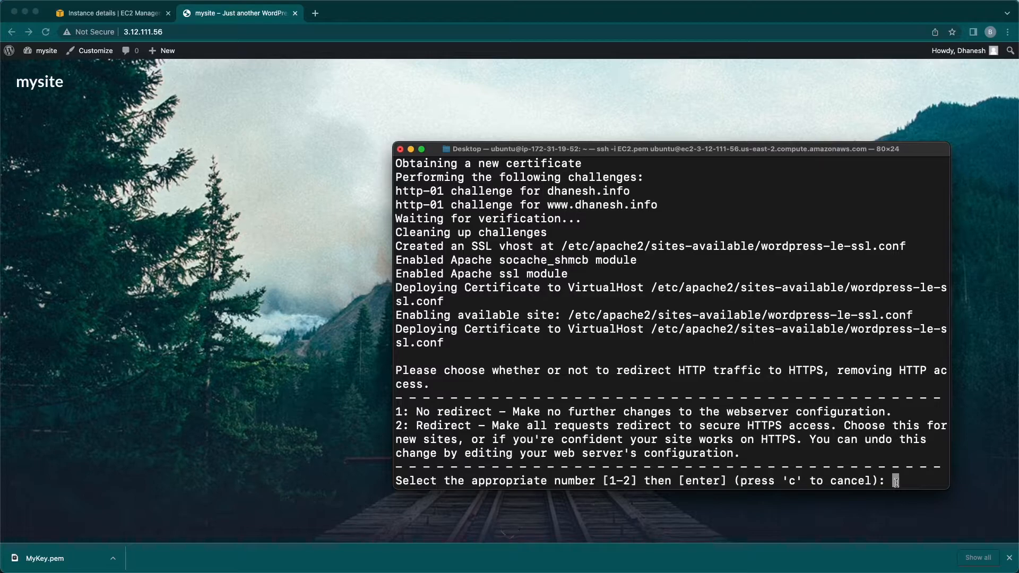
Step: Choose option 2 to redirect all HTTP traffic to HTTPS and select the SSL Labs test link for dhanesh.info
text(2)
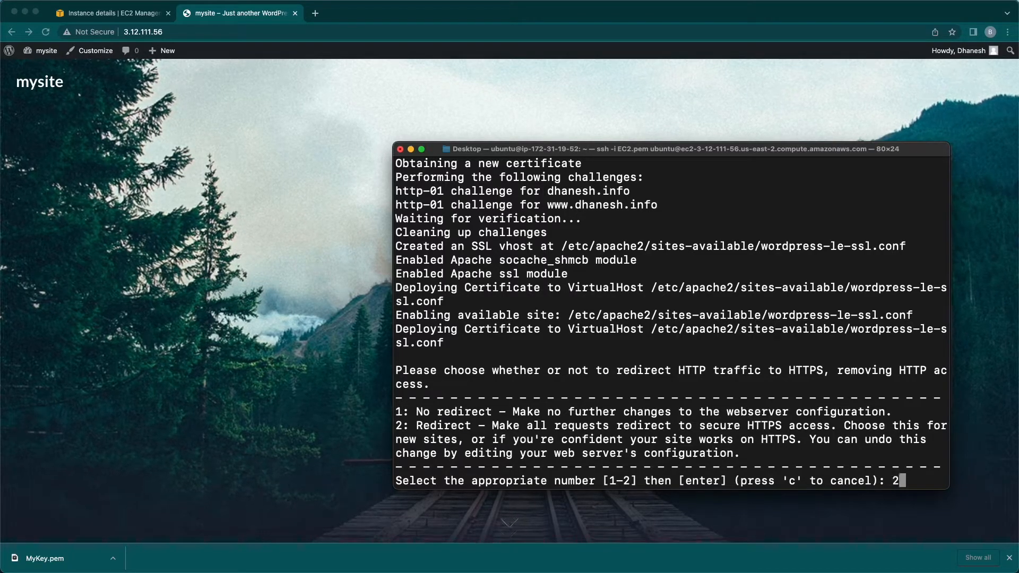
key(enter)
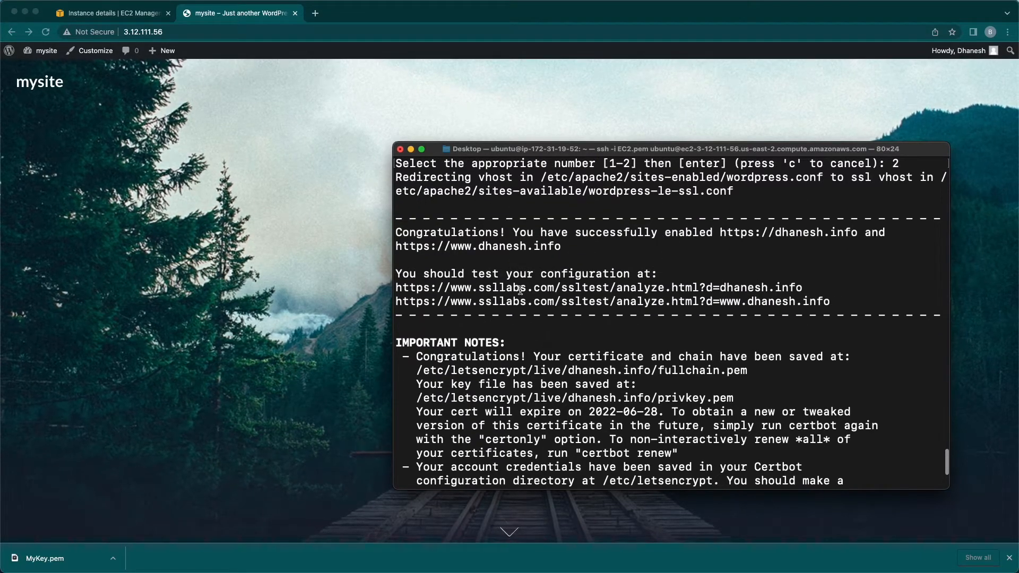
mouse_move(549, 281)
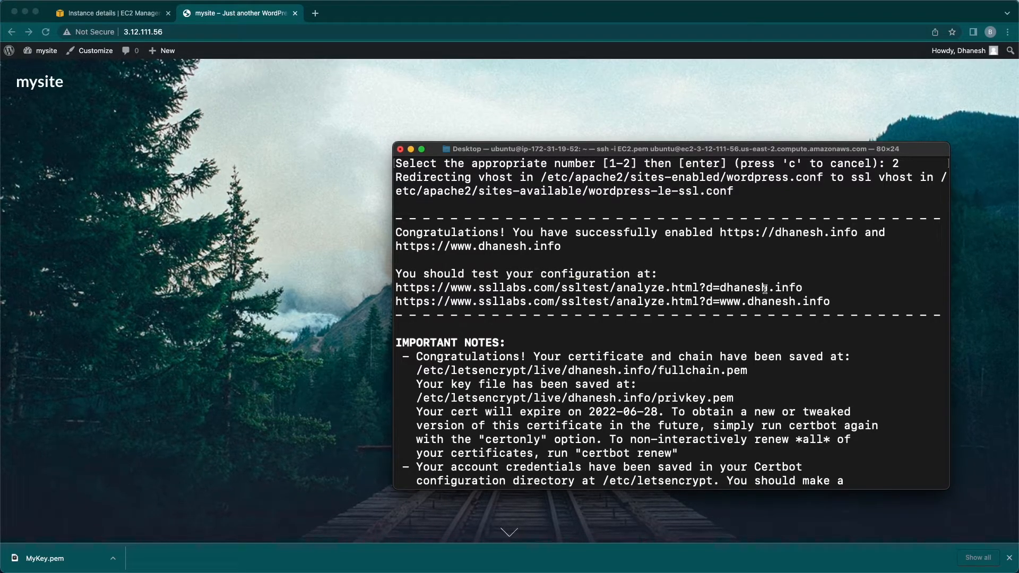
drag(802, 287, 506, 301)
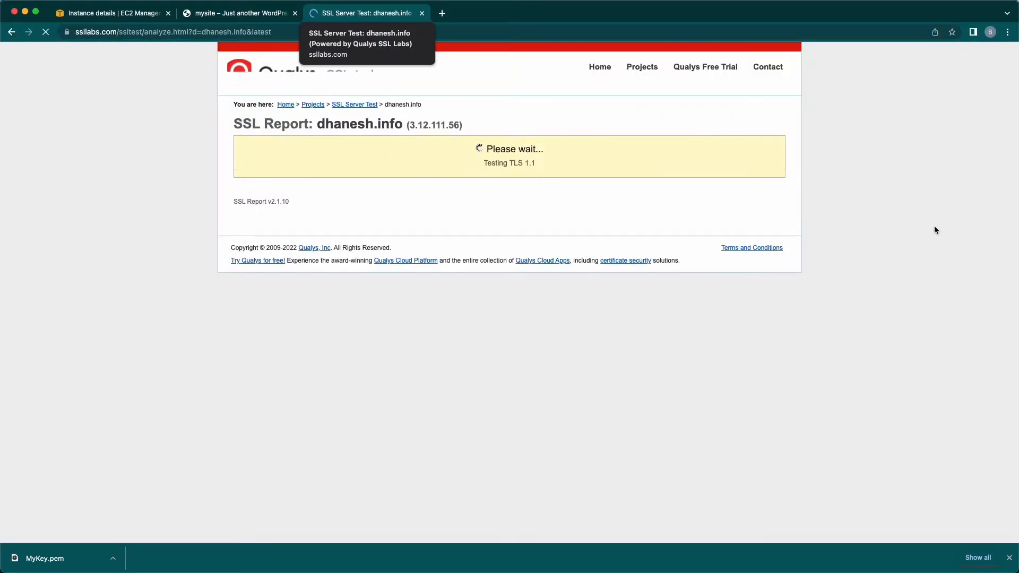
mouse_move(895, 205)
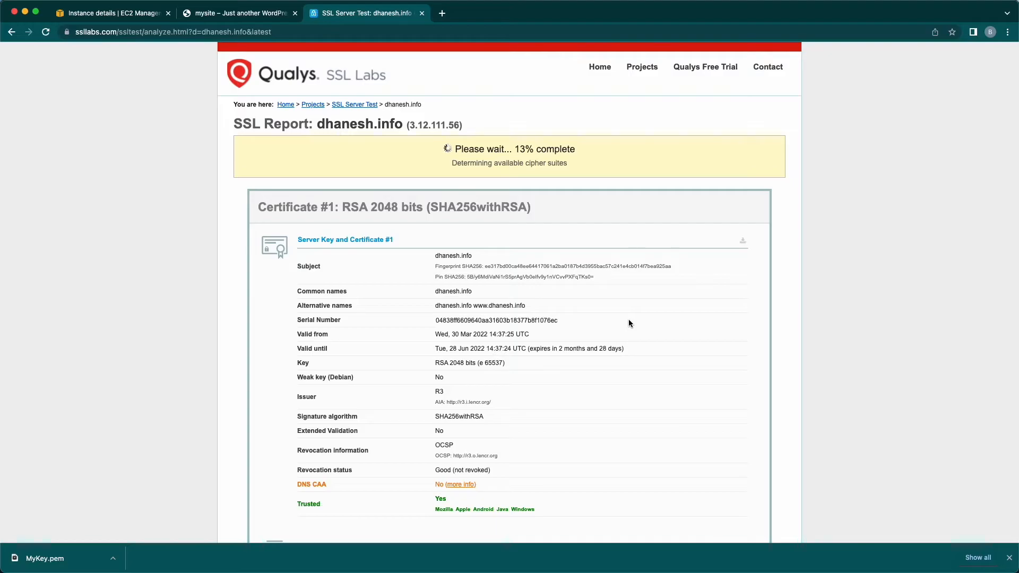
Step: Review the running Qualys SSL Labs report showing the trusted RSA 2048 Let's Encrypt certificate
scroll(down, 3)
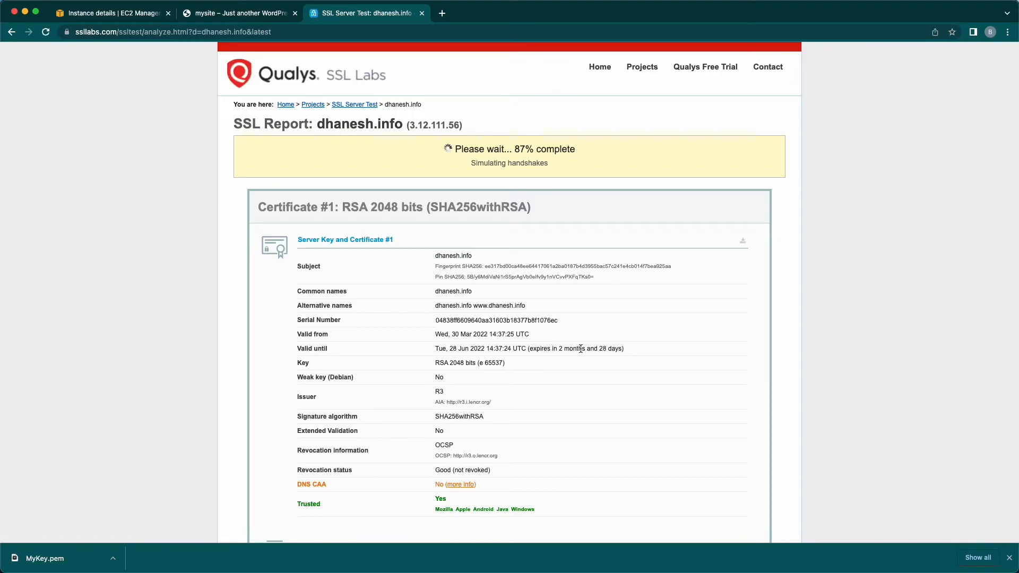
mouse_move(632, 352)
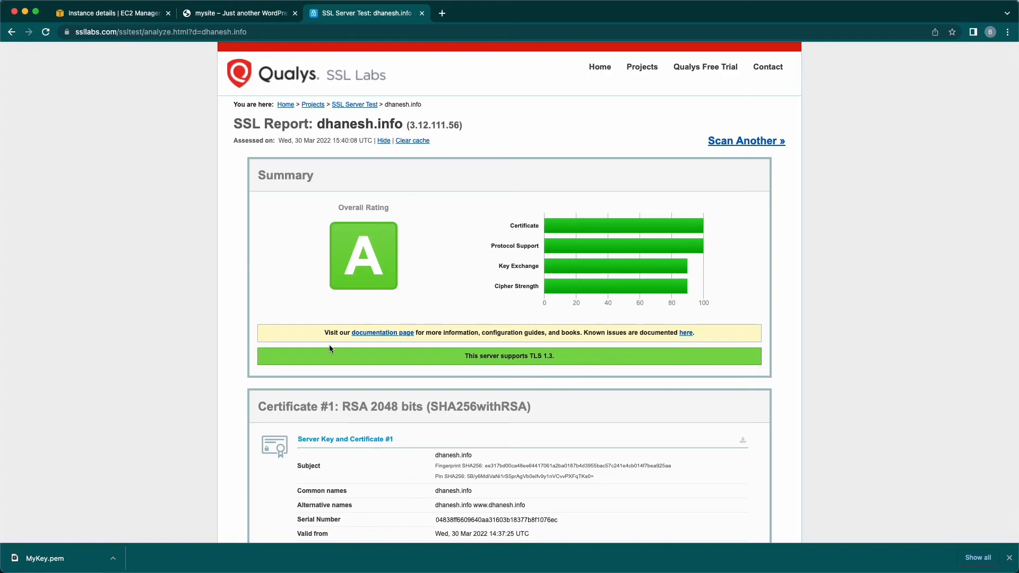
mouse_move(452, 302)
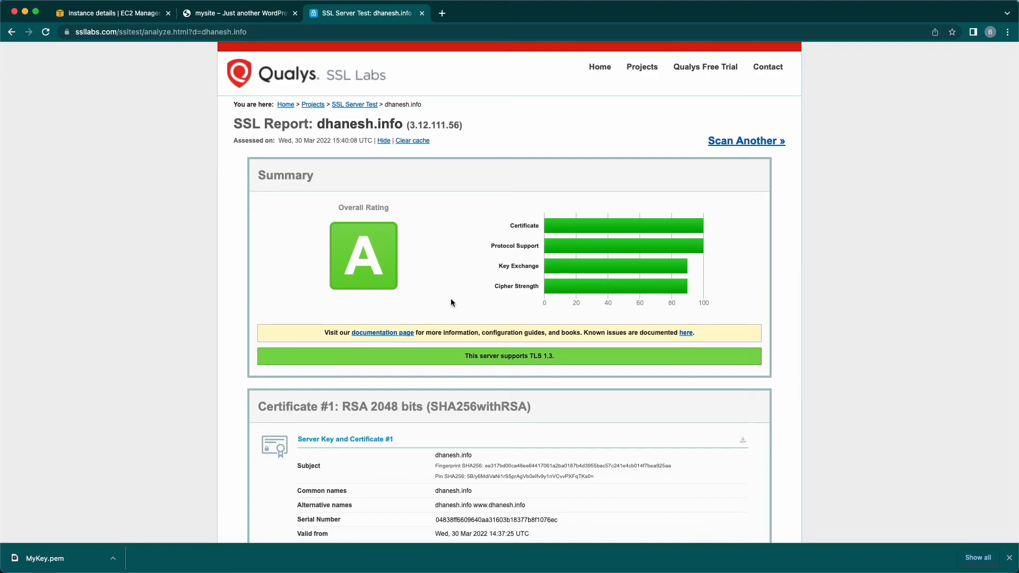
mouse_move(146, 13)
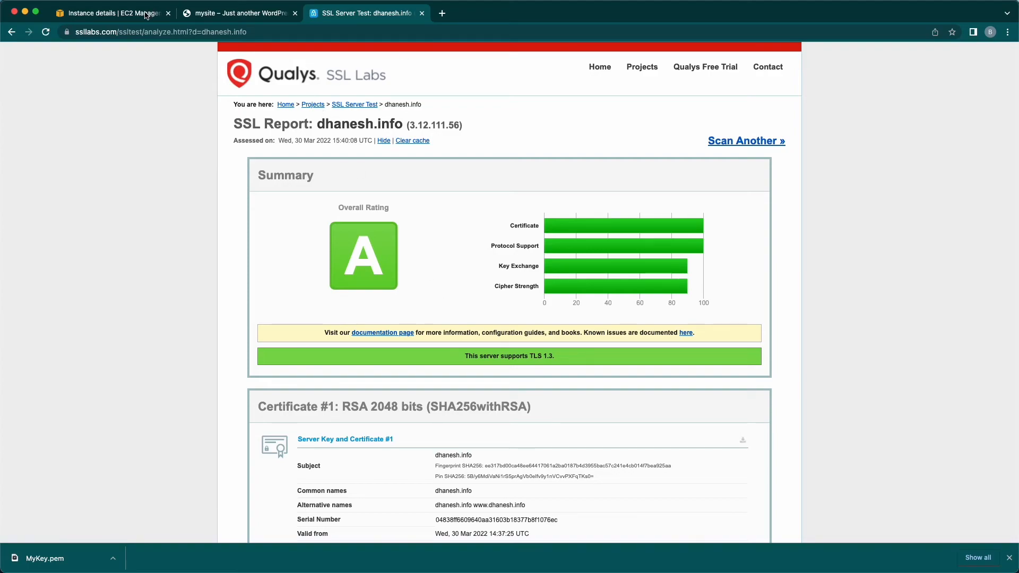
Step: Load dhanesh.info in a new Chrome tab and view its secure connection and valid certificate details
click(560, 12)
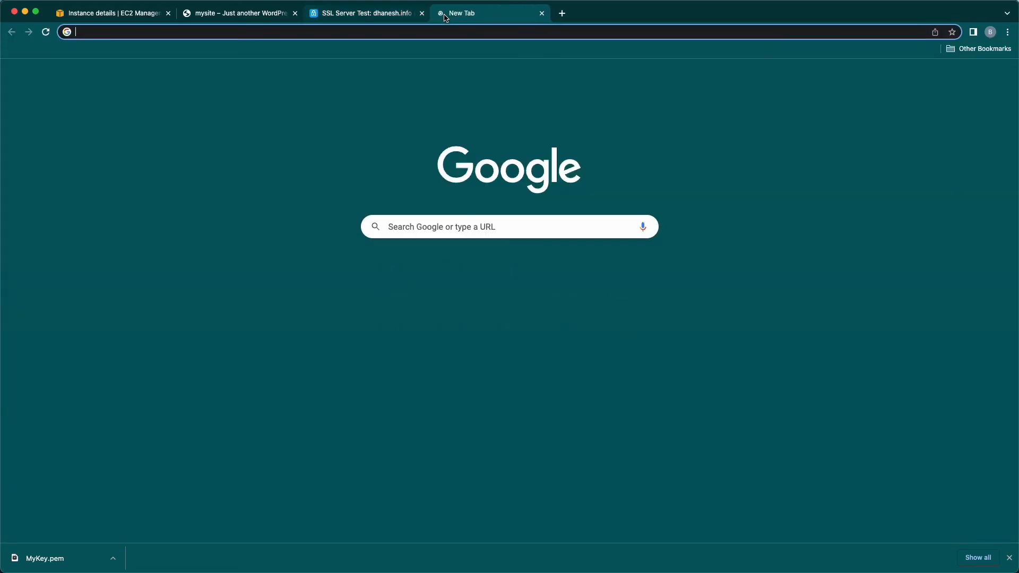
text(dhanesh.me)
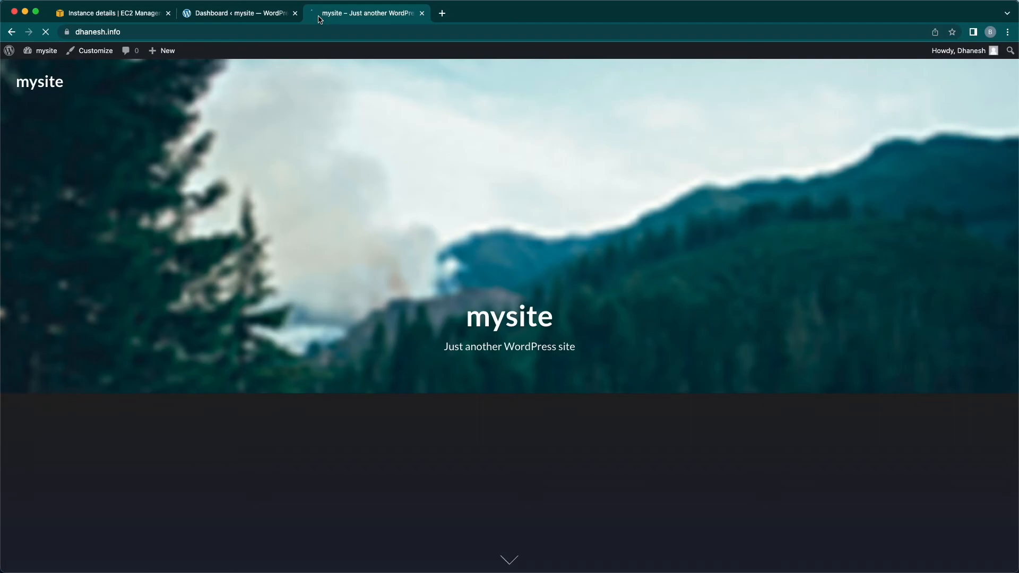
click(67, 31)
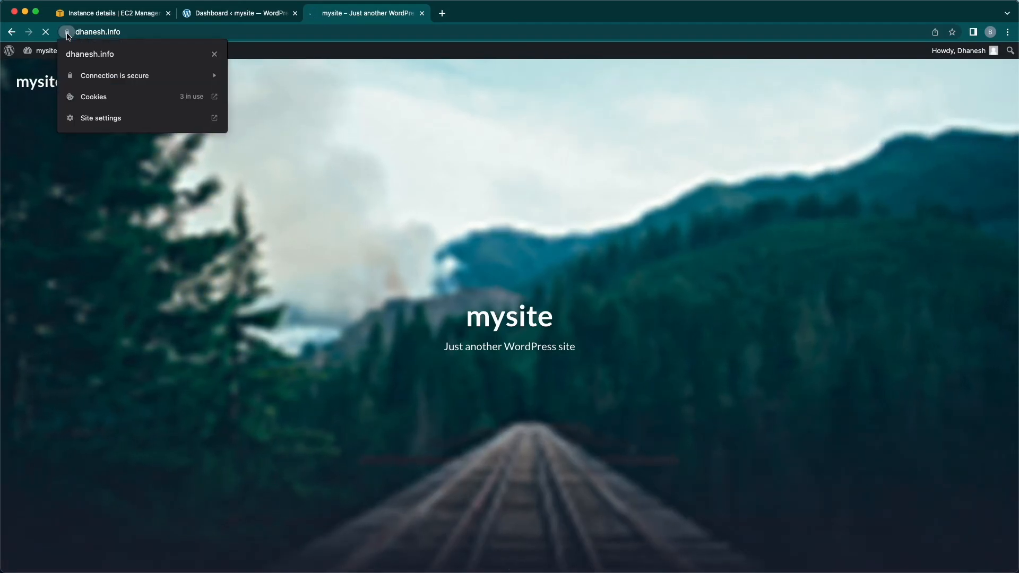
click(115, 76)
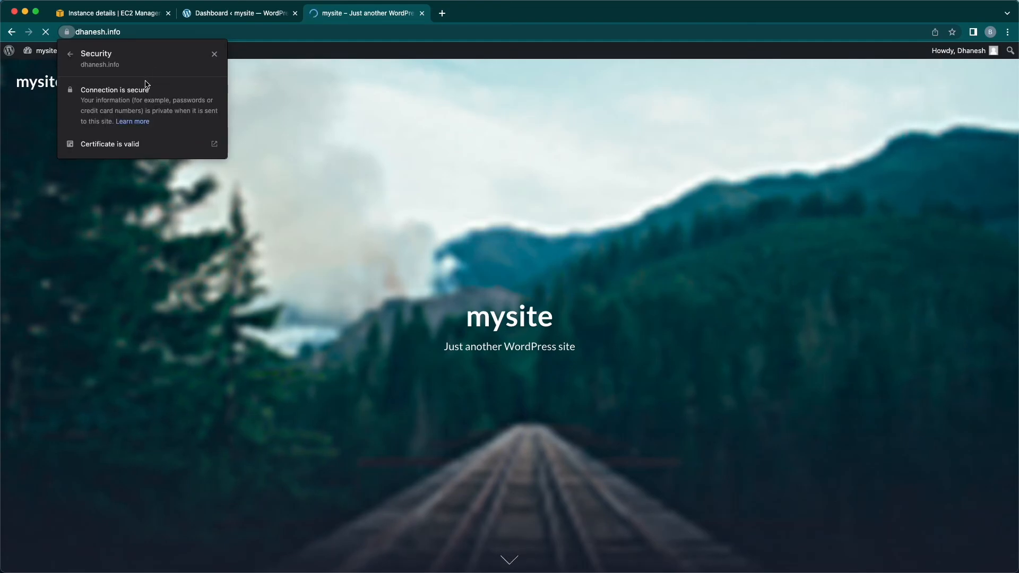
Step: Re-enter the dhanesh.info address, reload the WordPress site and recheck the padlock
click(203, 31)
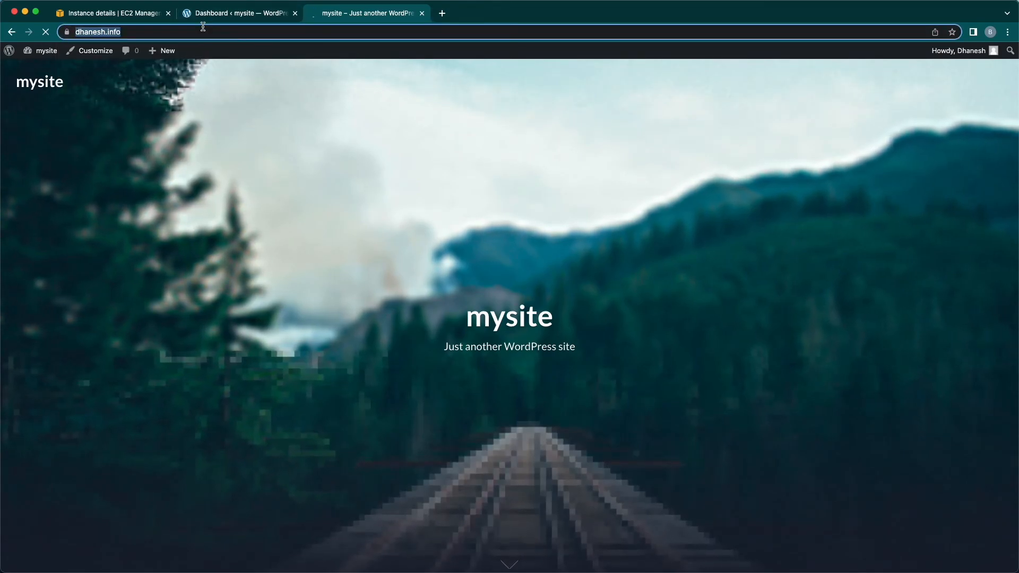
text(w)
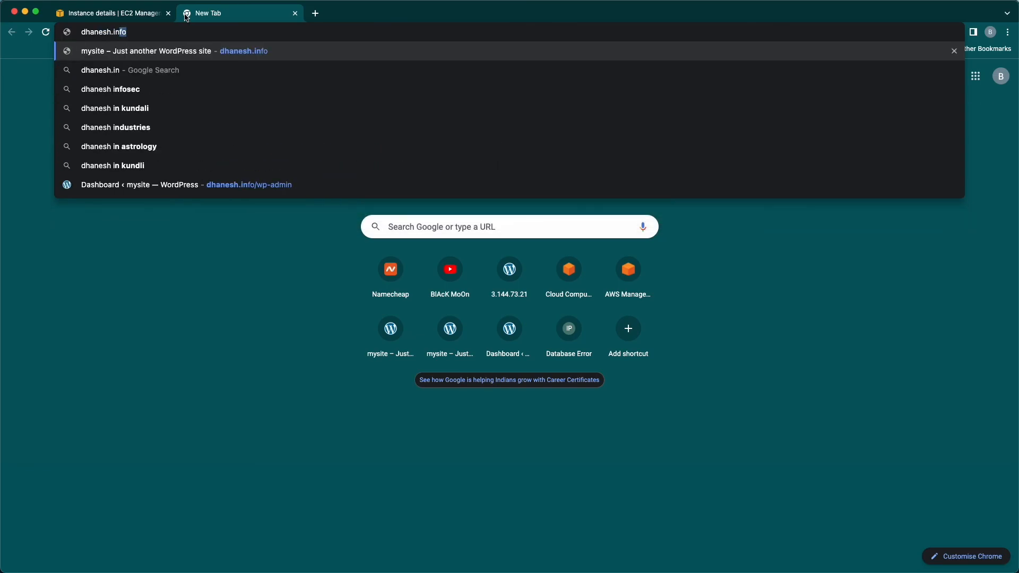
click(173, 51)
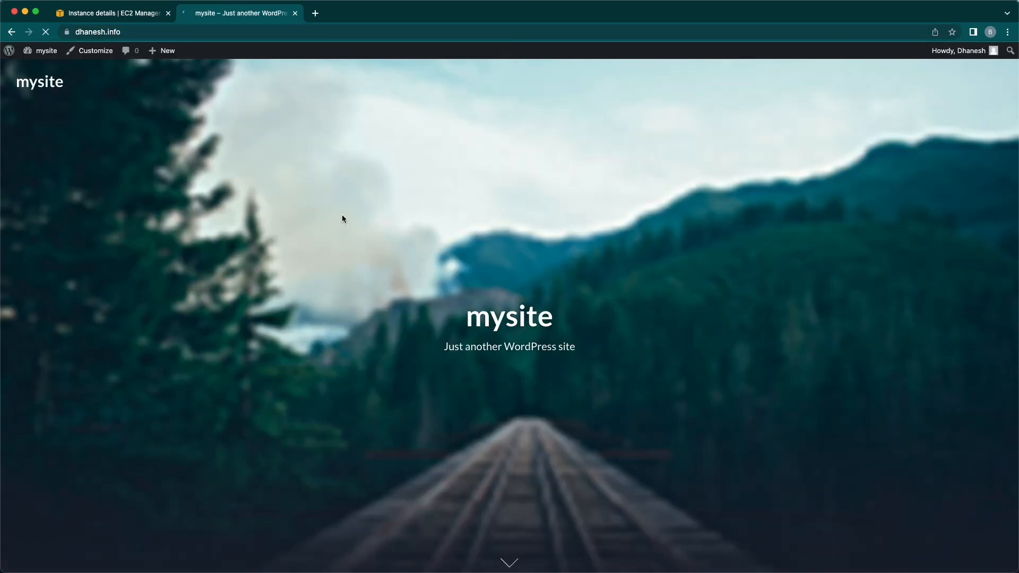
click(45, 30)
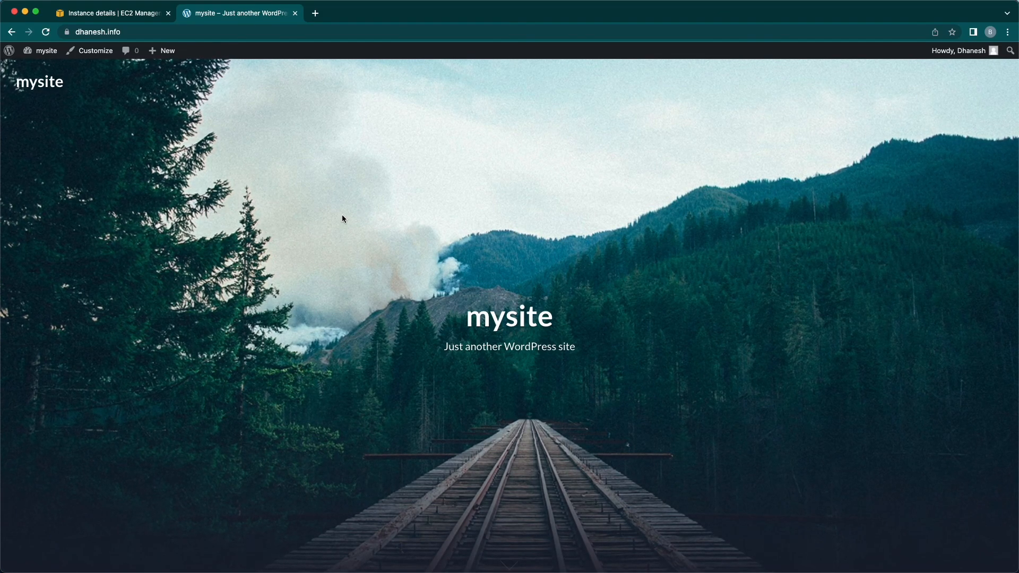